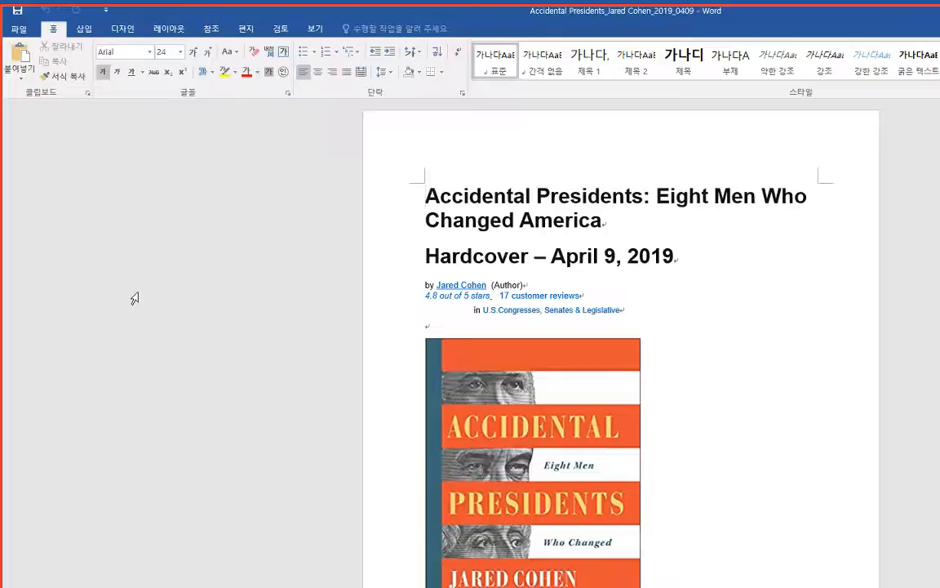
pyautogui.scroll(-3)
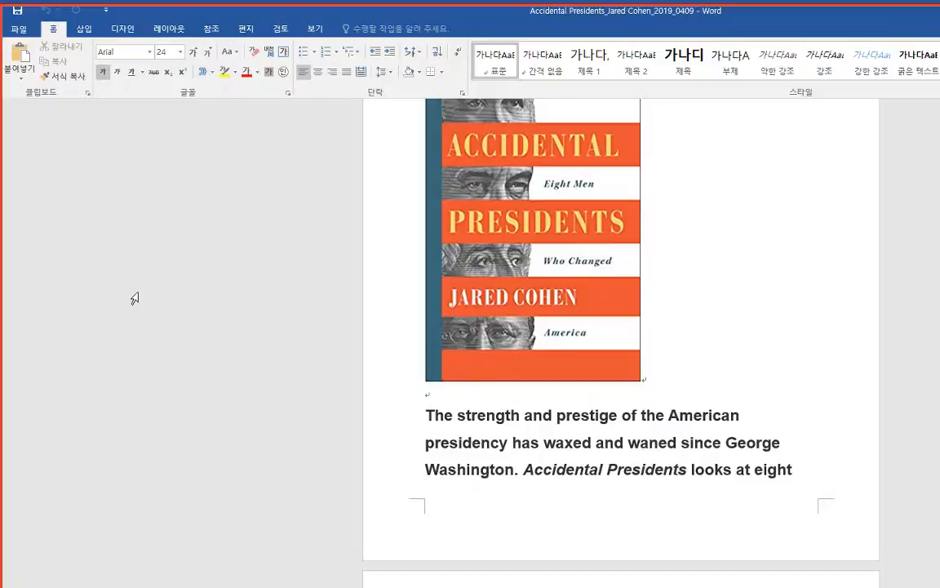
pyautogui.scroll(-3)
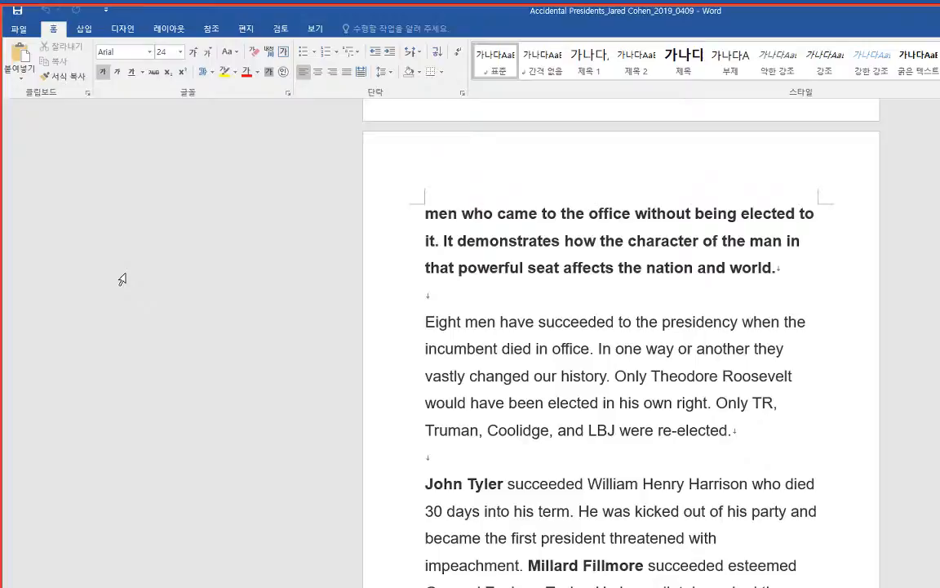
pyautogui.scroll(-3)
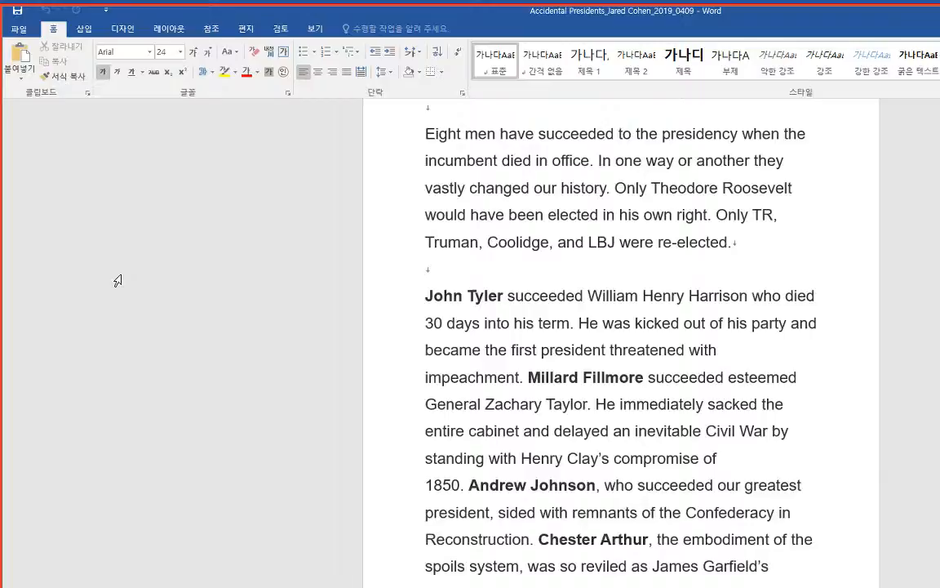
pyautogui.scroll(-3)
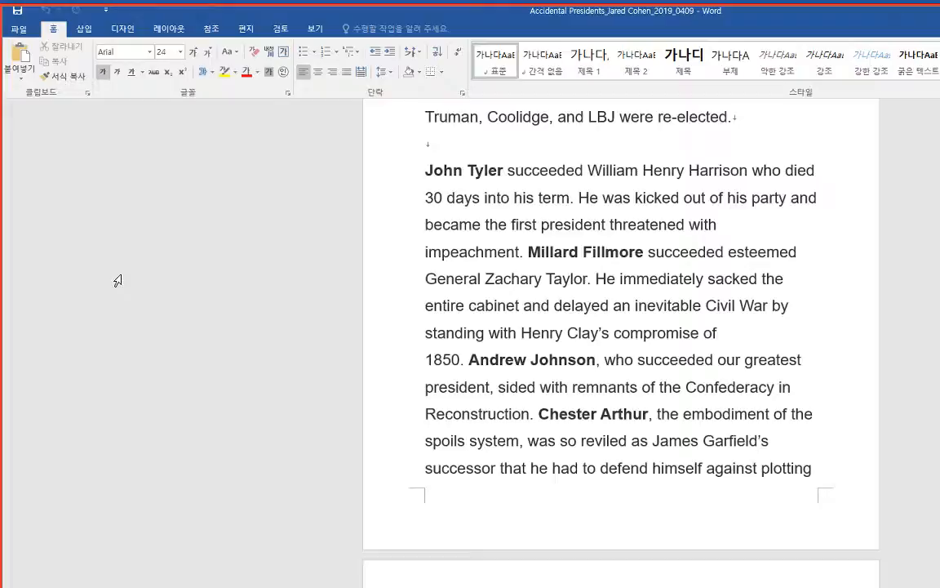
pyautogui.scroll(-3)
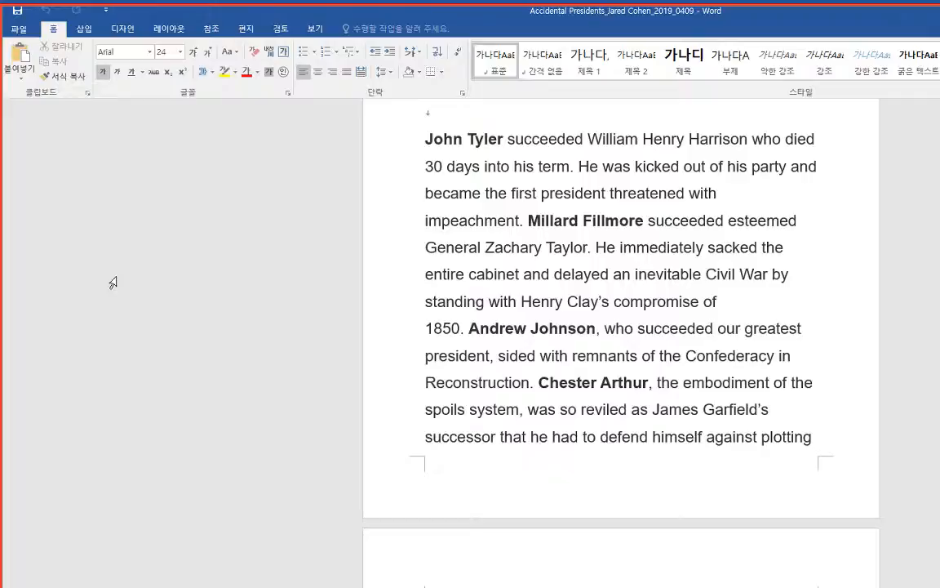
pyautogui.scroll(-3)
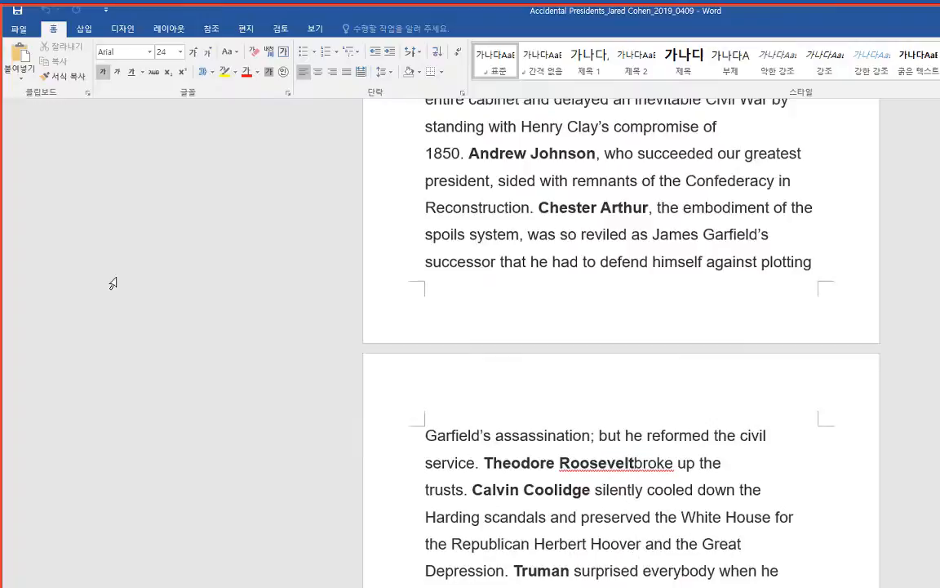
pyautogui.scroll(-3)
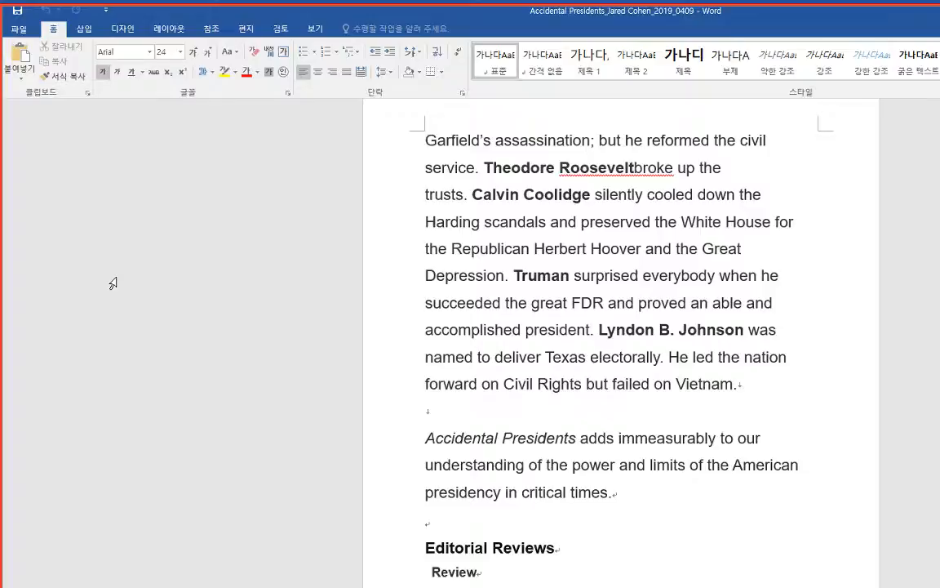
pyautogui.moveTo(240, 284)
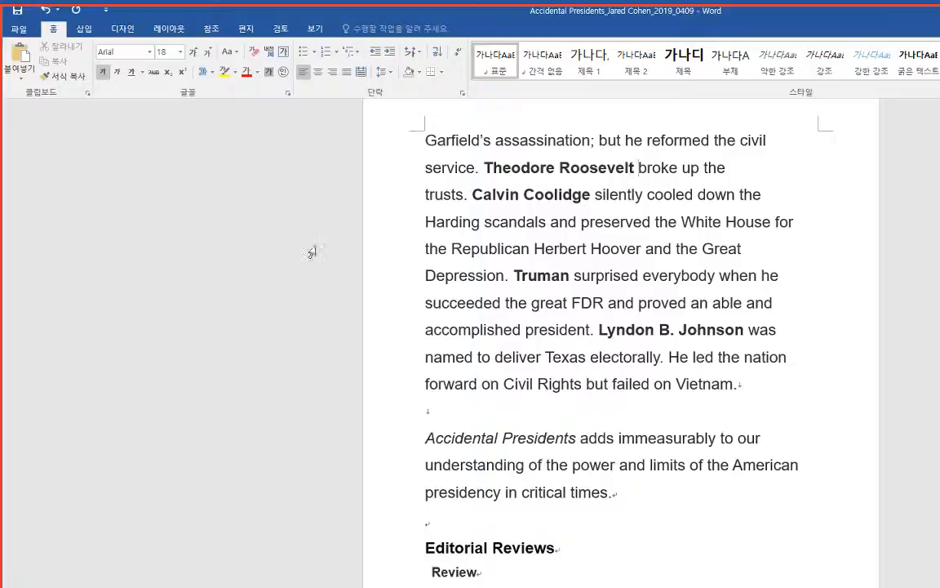
pyautogui.scroll(-3)
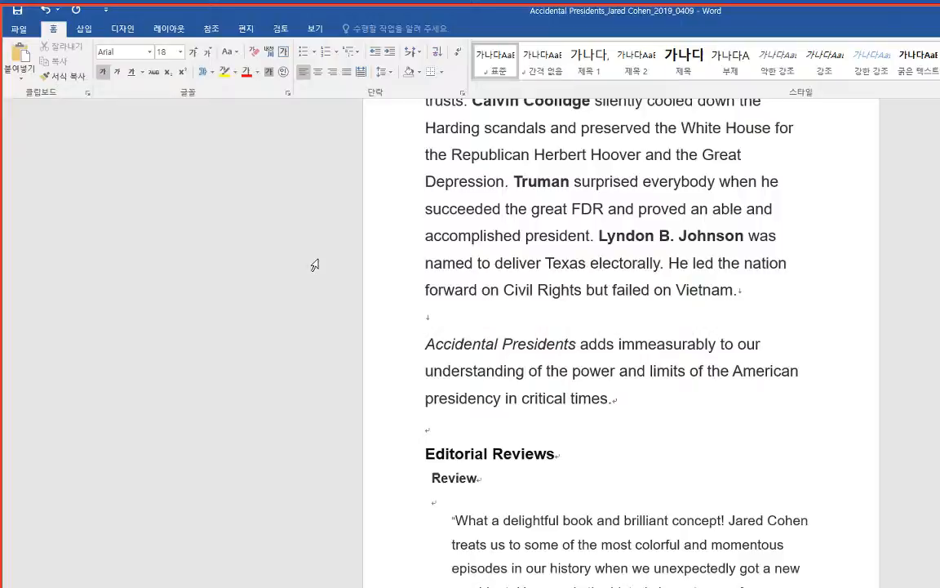
pyautogui.scroll(-3)
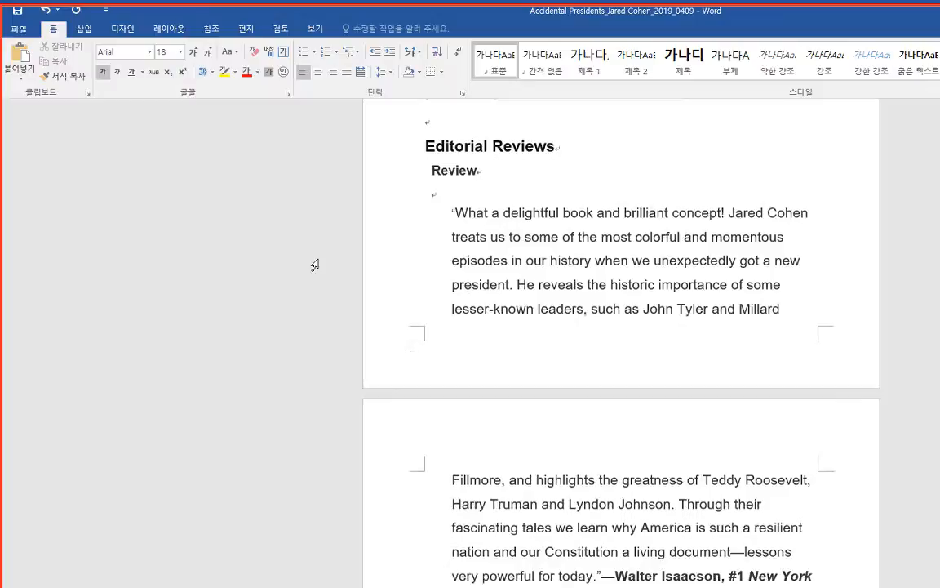
pyautogui.scroll(-3)
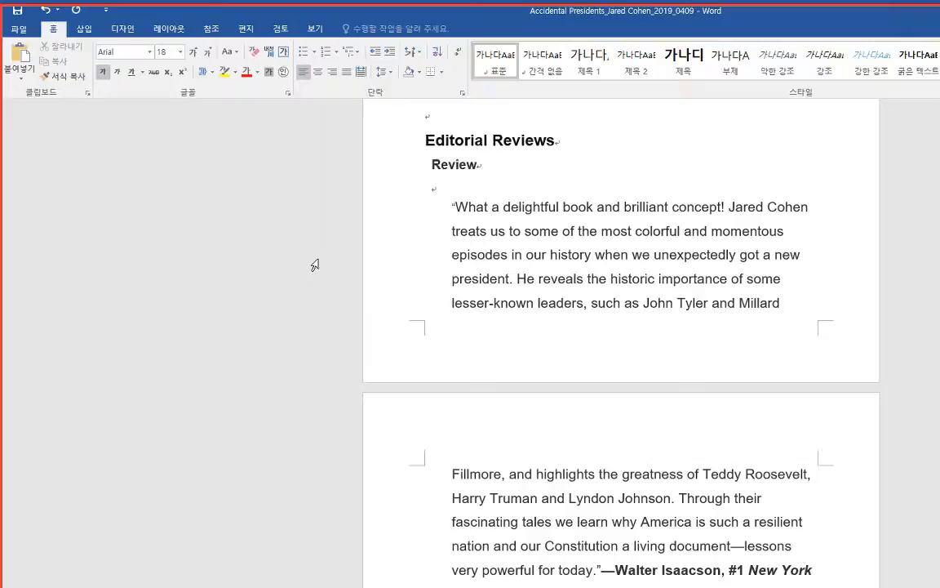
pyautogui.scroll(-3)
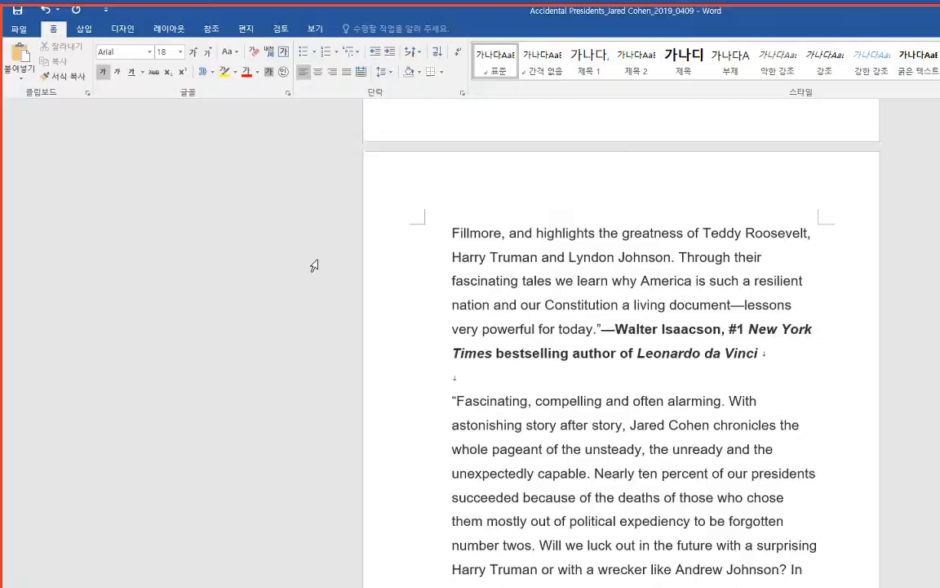
pyautogui.scroll(-3)
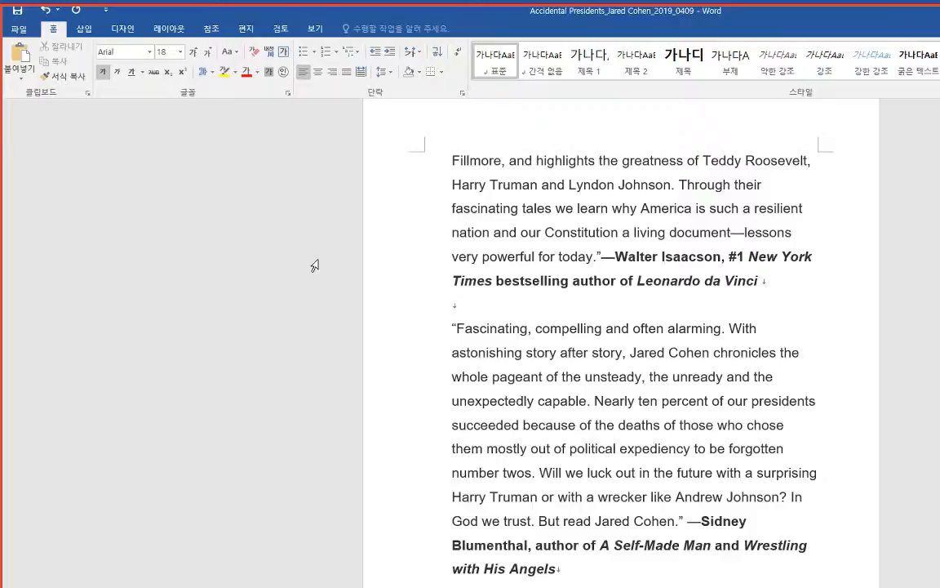
pyautogui.scroll(-3)
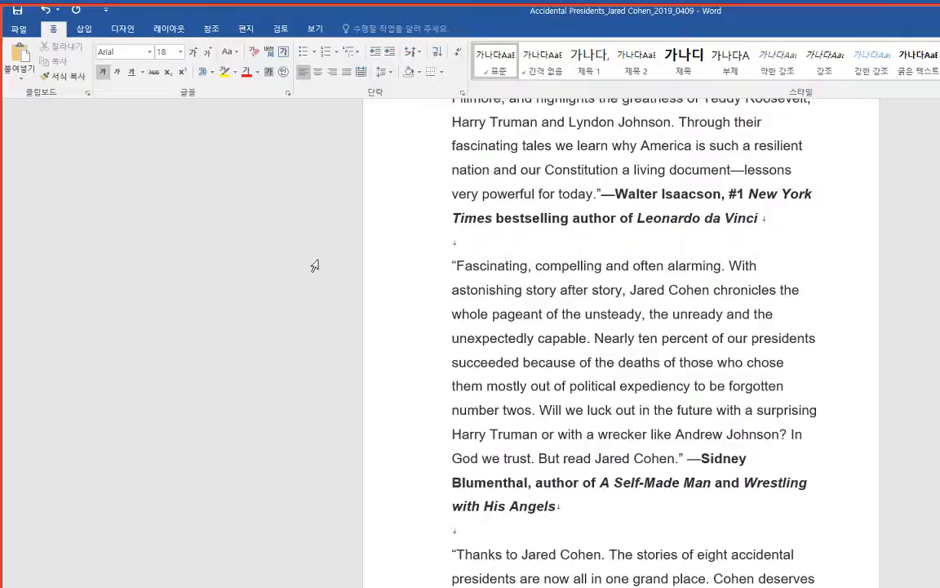
pyautogui.scroll(-3)
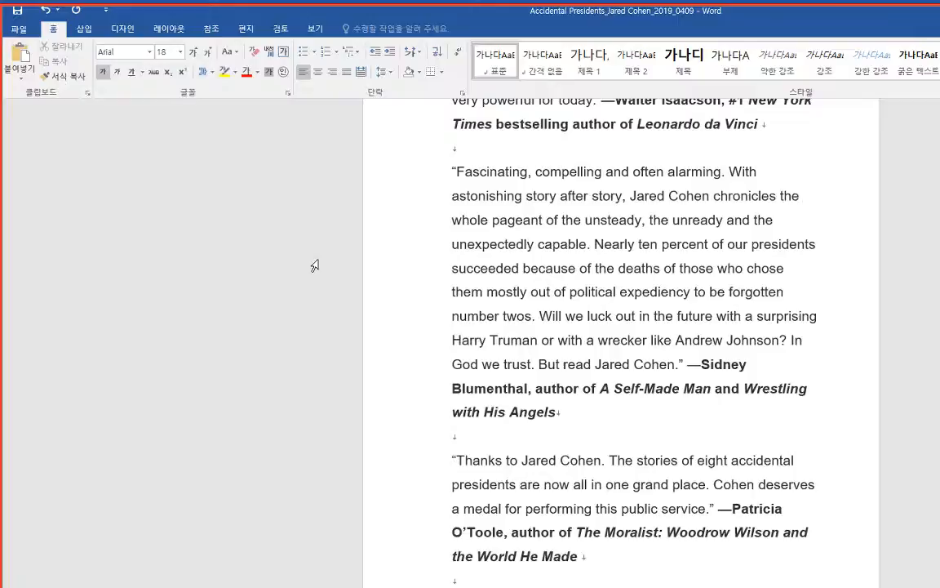
pyautogui.scroll(-3)
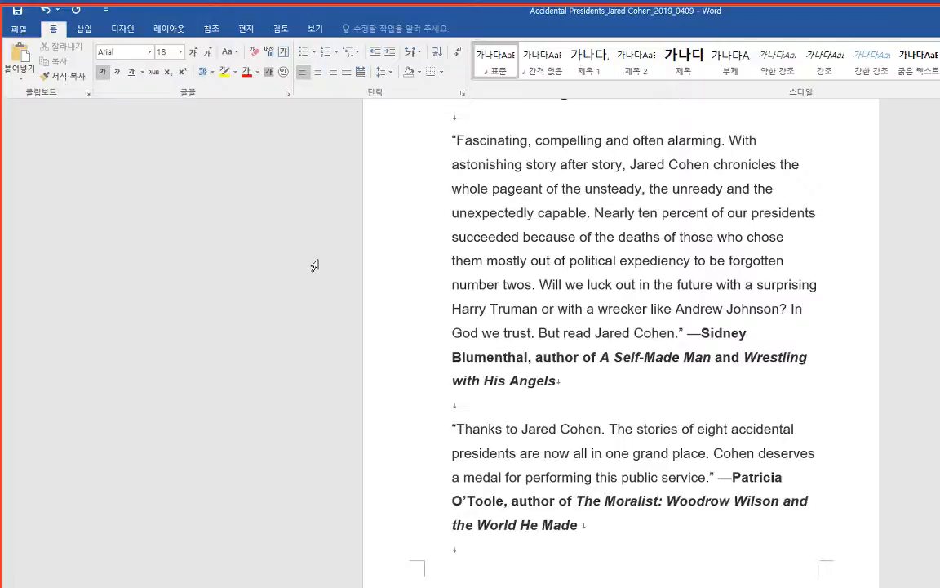
pyautogui.scroll(-3)
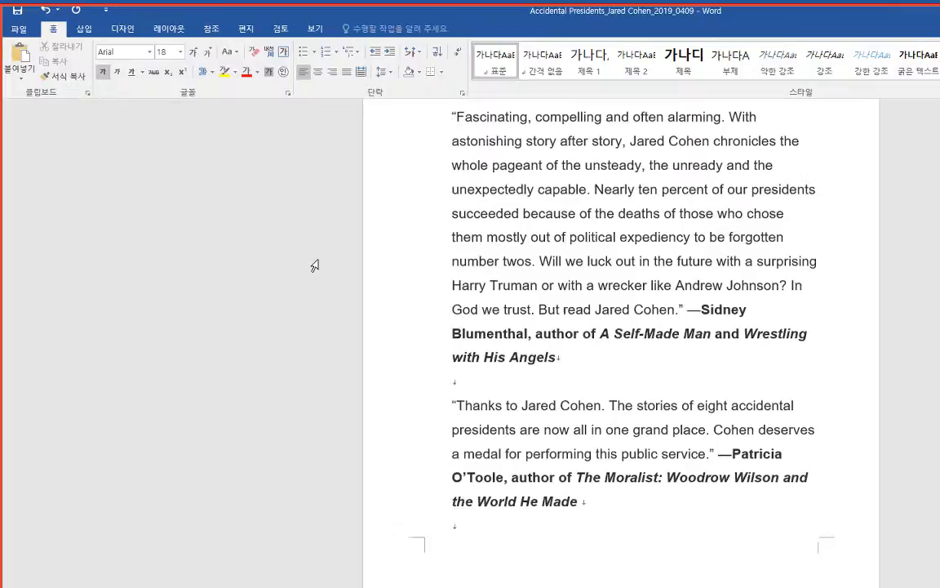
pyautogui.scroll(-3)
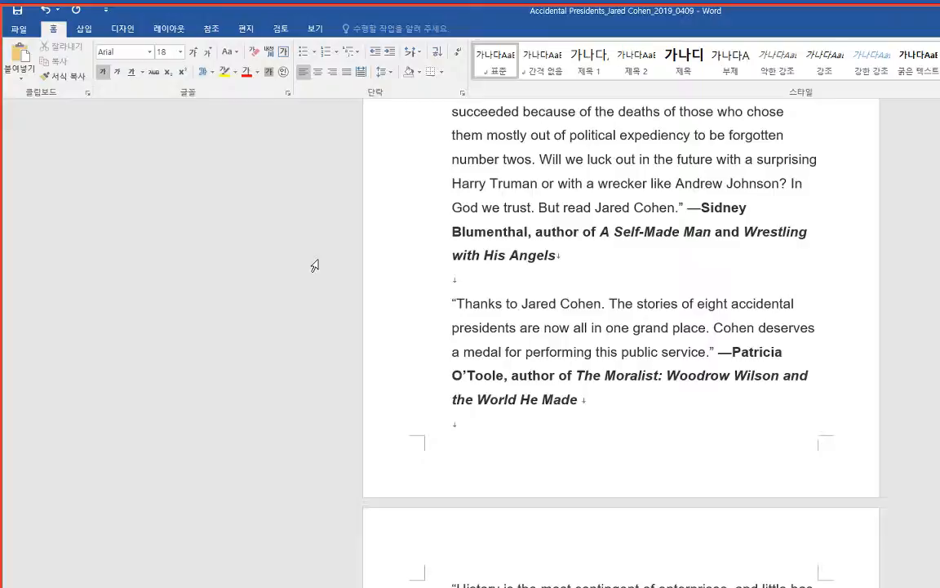
pyautogui.scroll(-3)
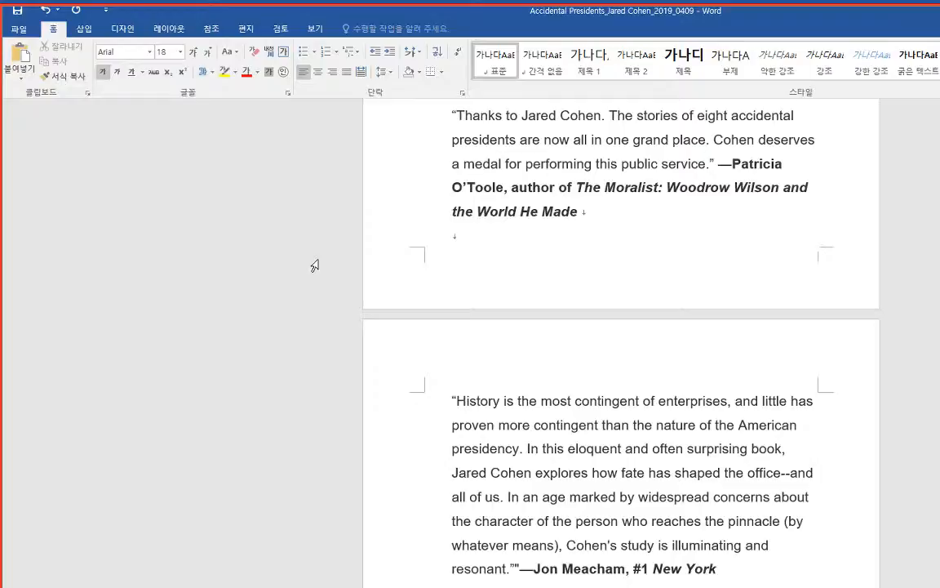
pyautogui.scroll(-3)
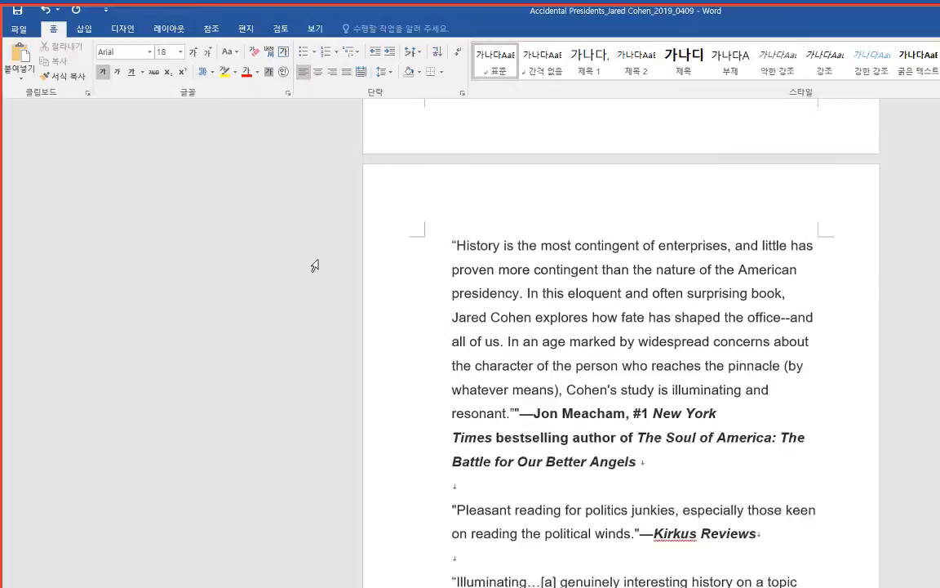
pyautogui.scroll(-3)
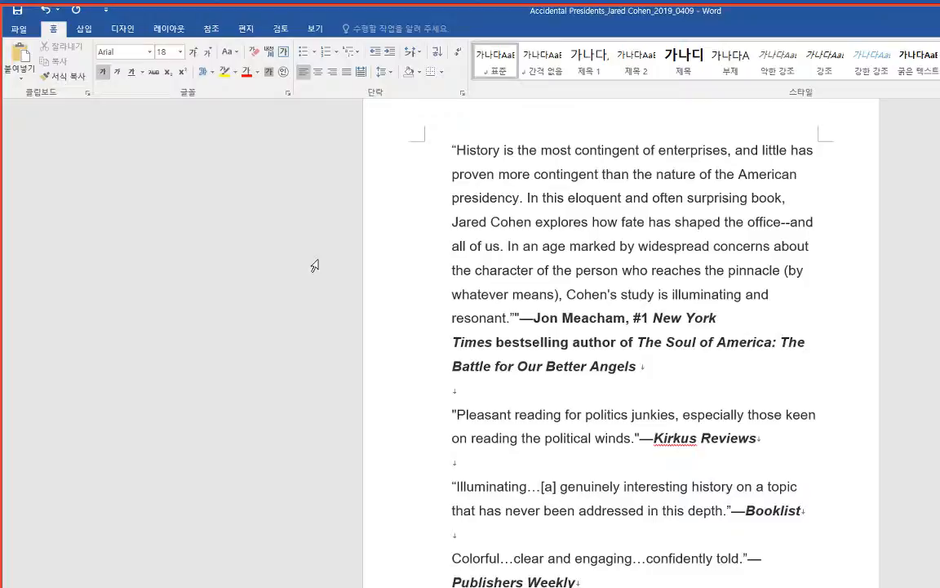
pyautogui.scroll(-3)
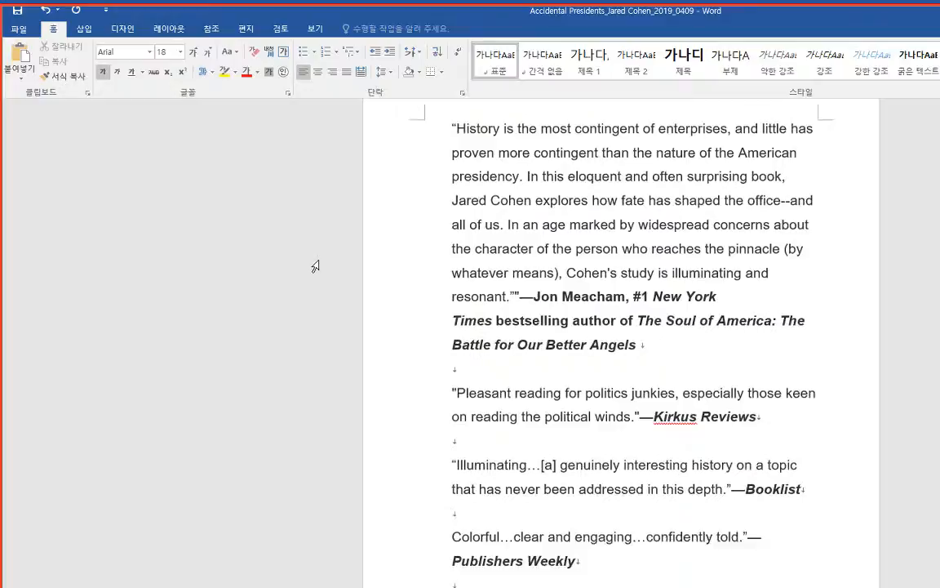
pyautogui.scroll(-3)
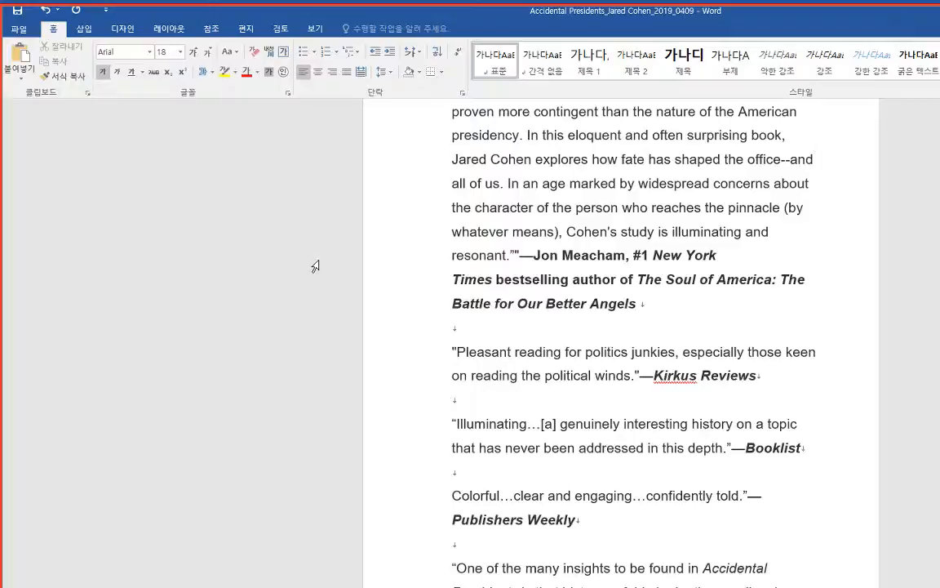
pyautogui.scroll(-3)
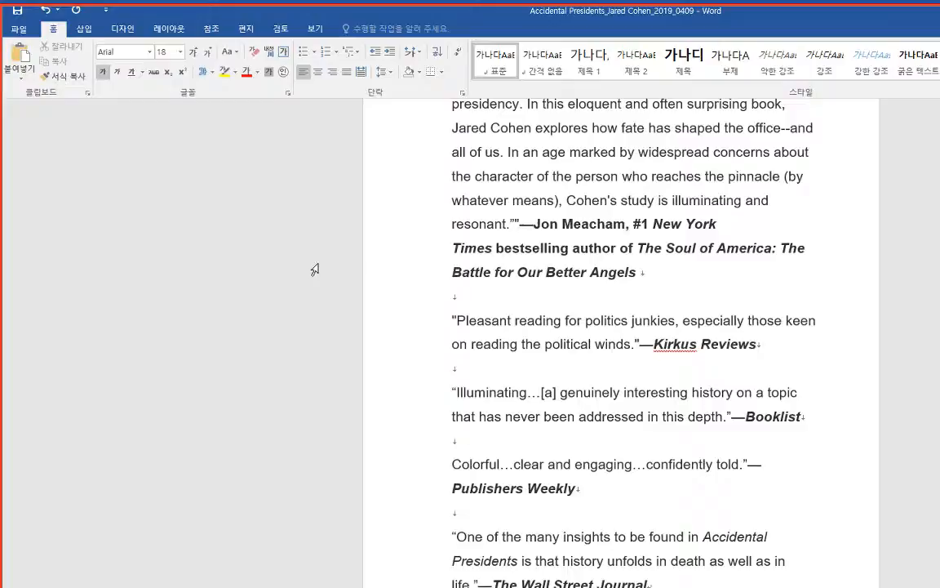
pyautogui.scroll(-3)
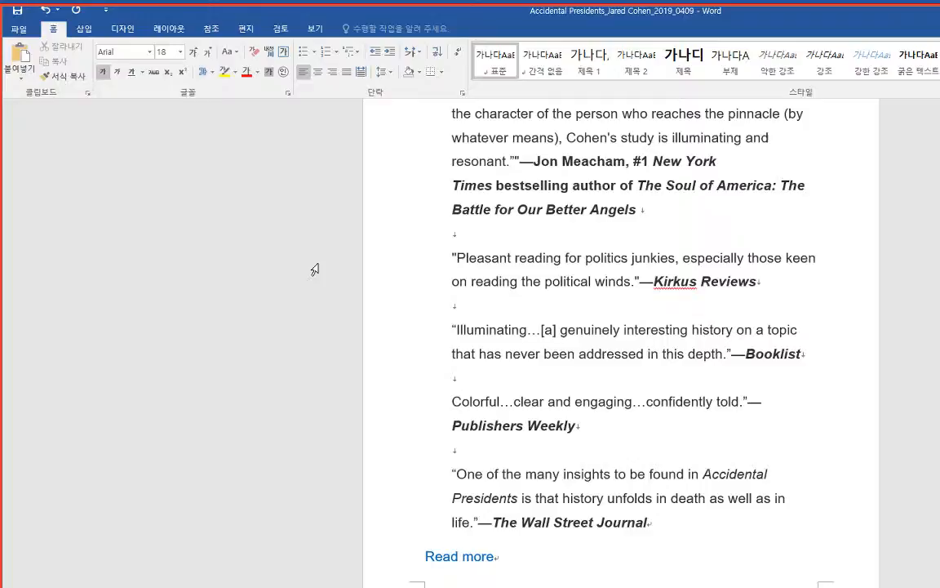
pyautogui.scroll(-3)
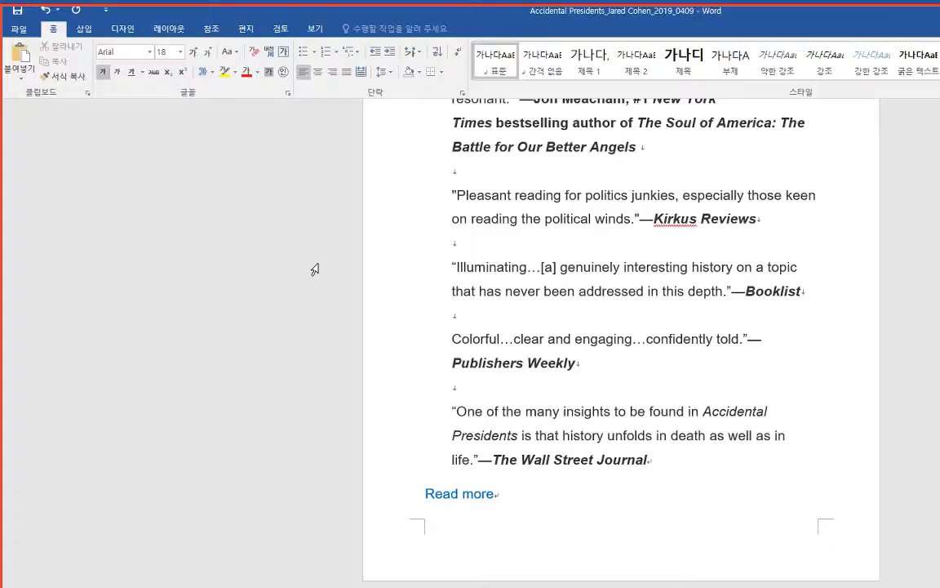
pyautogui.scroll(-3)
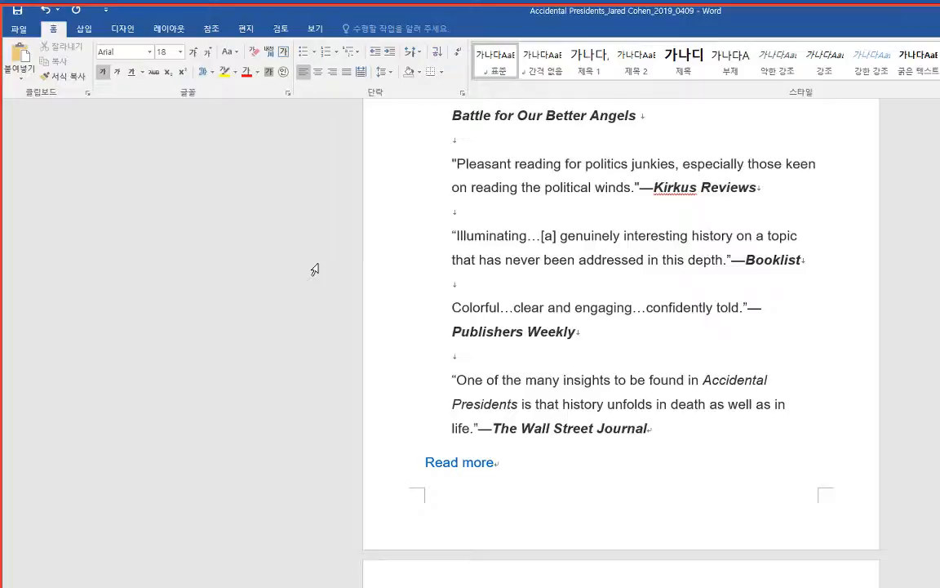
pyautogui.scroll(-3)
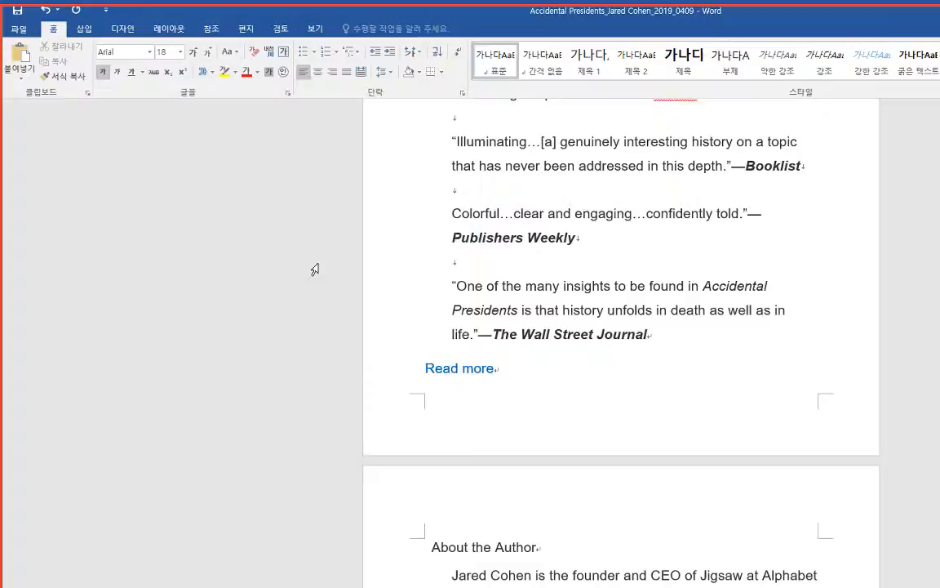
pyautogui.scroll(-3)
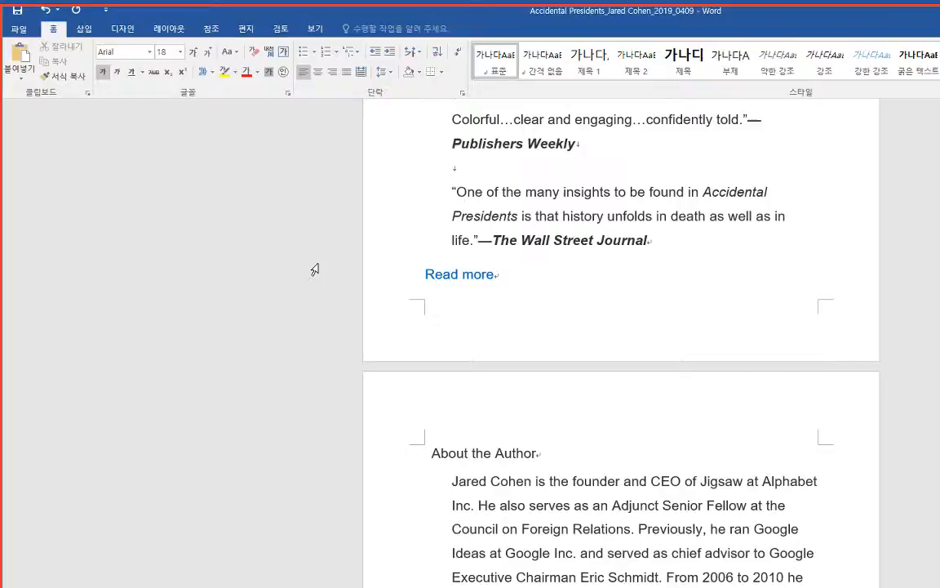
pyautogui.scroll(-3)
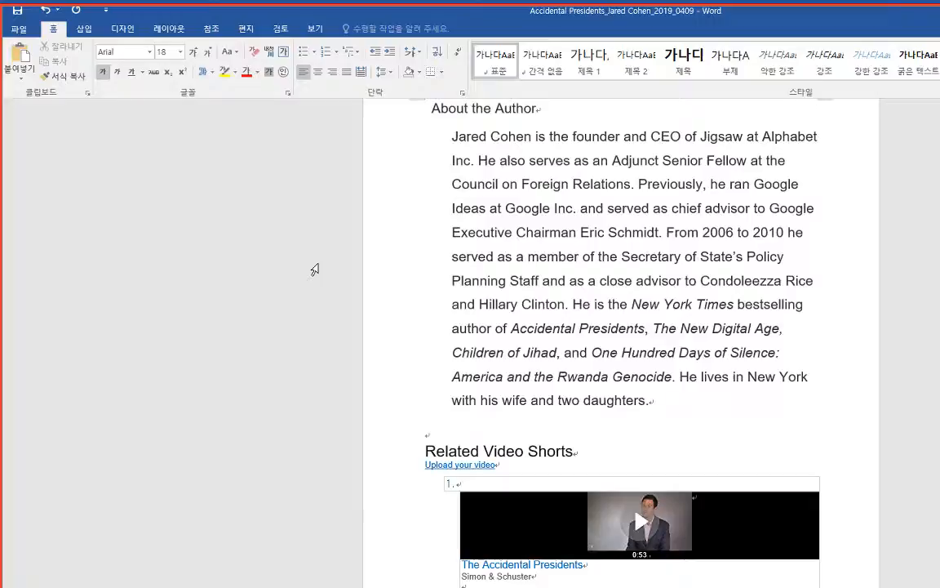
pyautogui.scroll(-3)
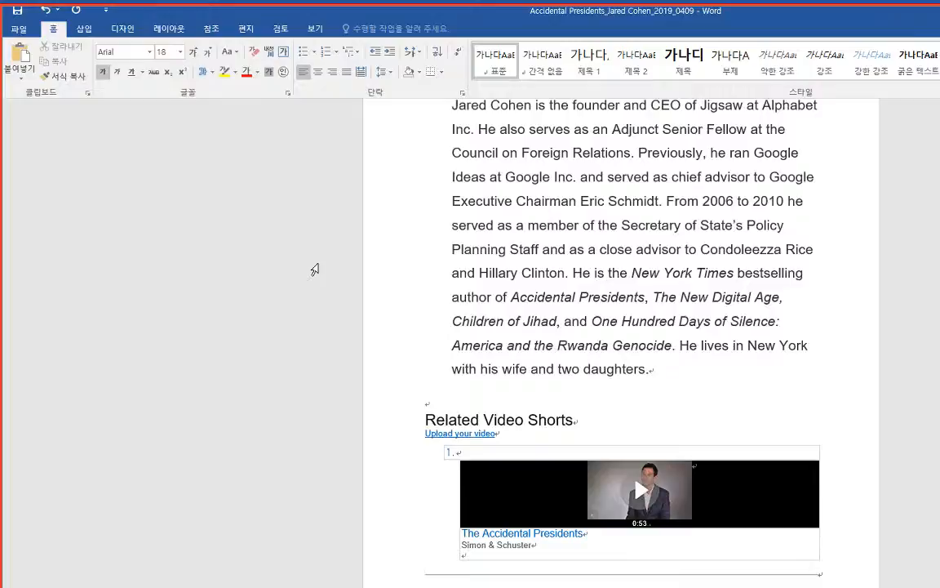
pyautogui.scroll(-3)
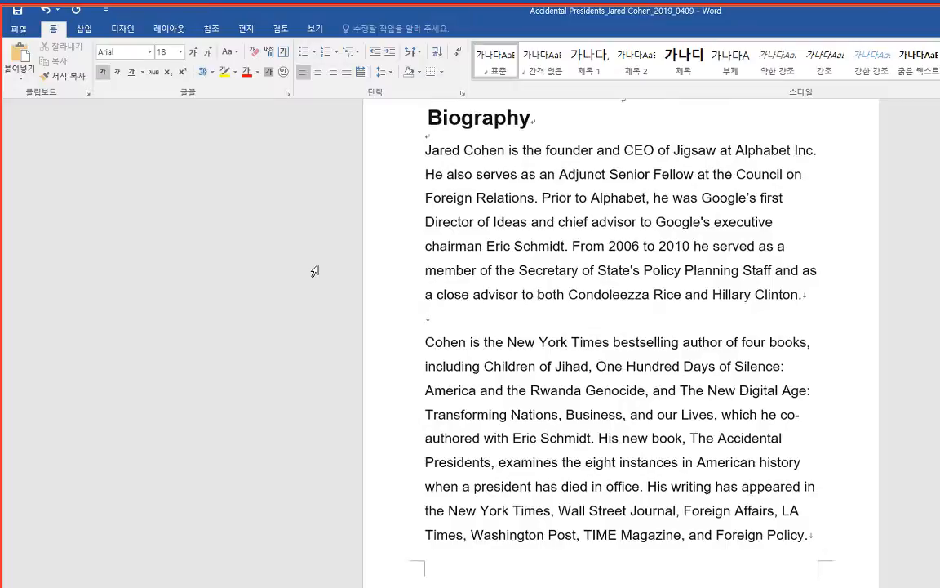
pyautogui.scroll(-3)
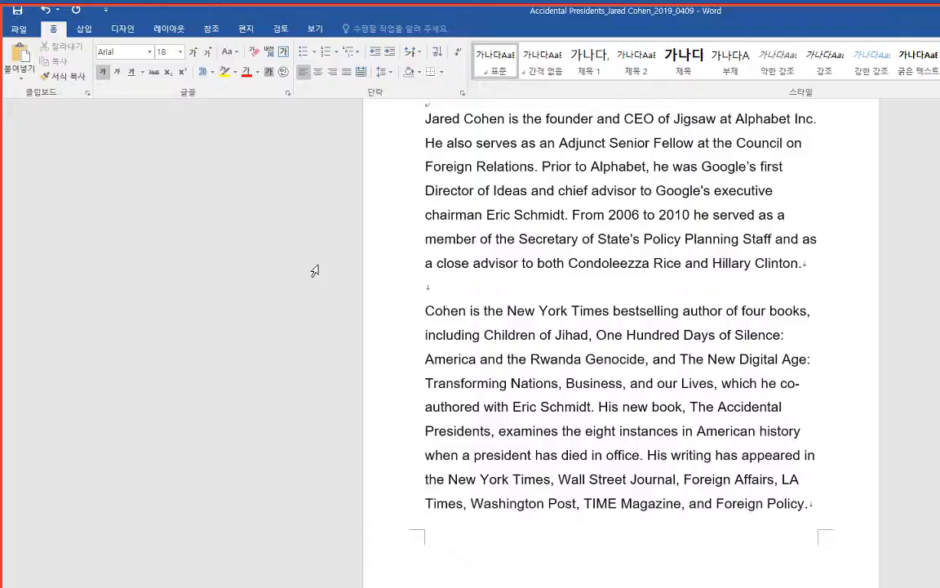
pyautogui.scroll(-3)
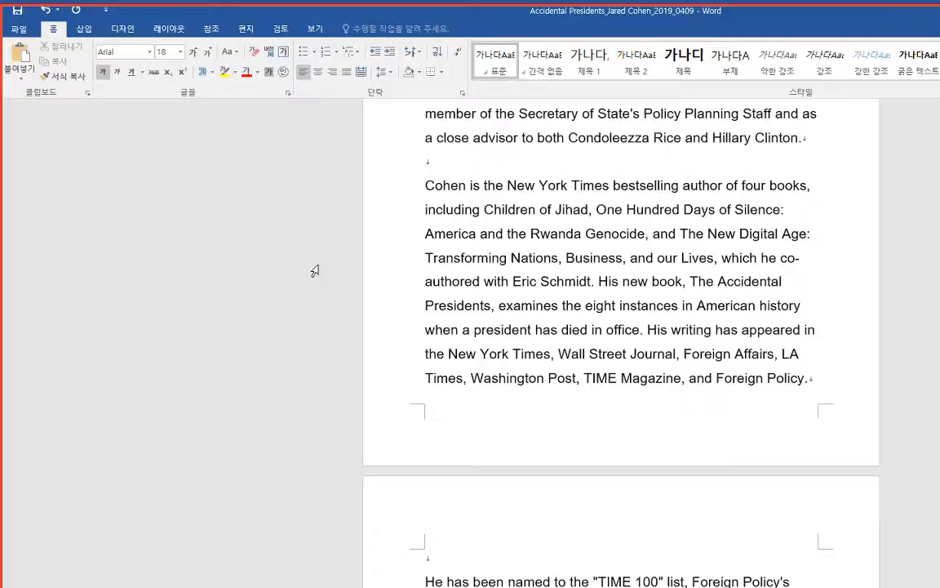
pyautogui.scroll(-3)
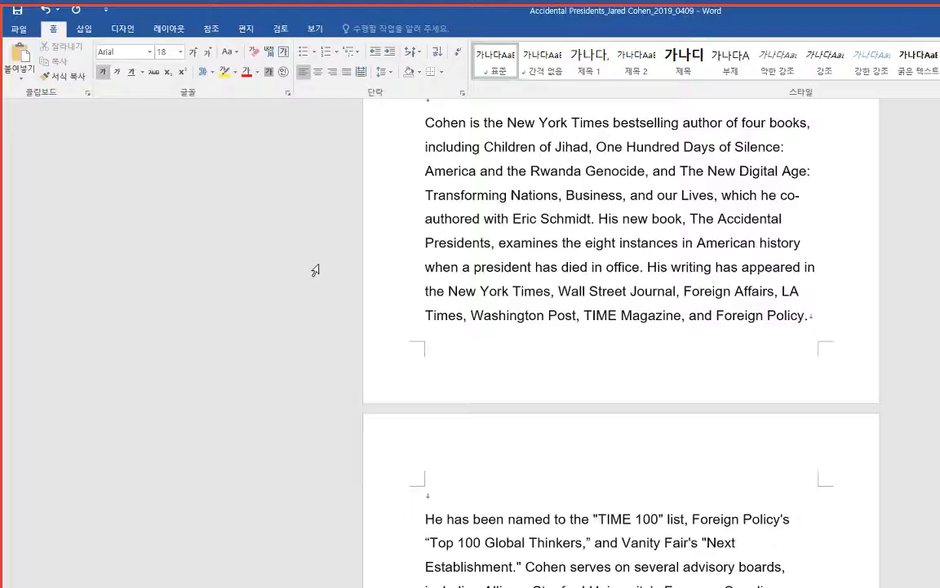
pyautogui.scroll(-3)
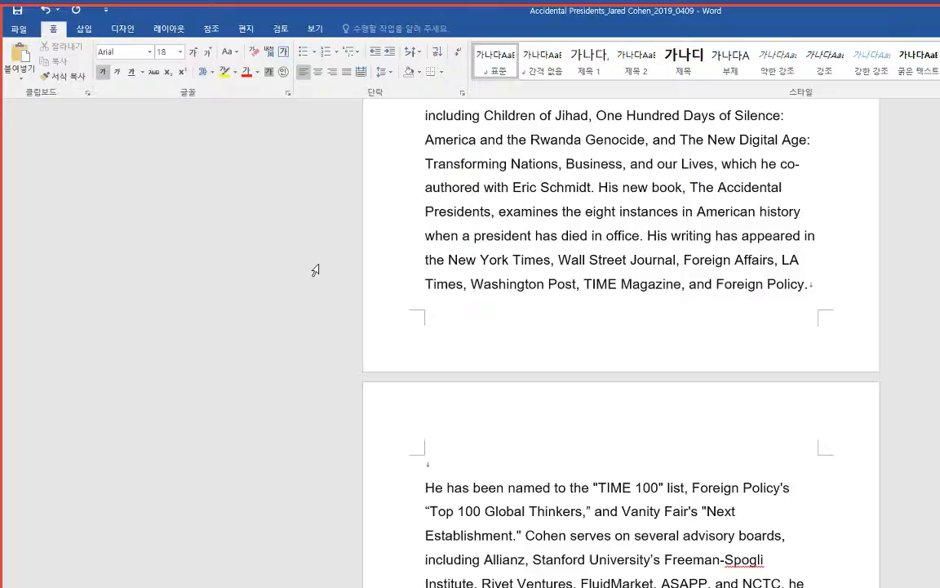
pyautogui.scroll(-3)
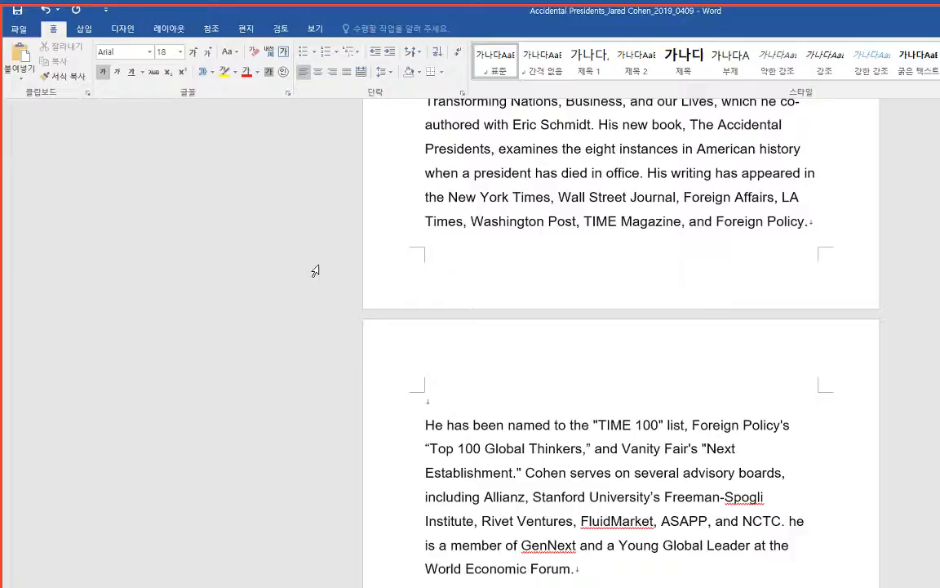
pyautogui.scroll(-3)
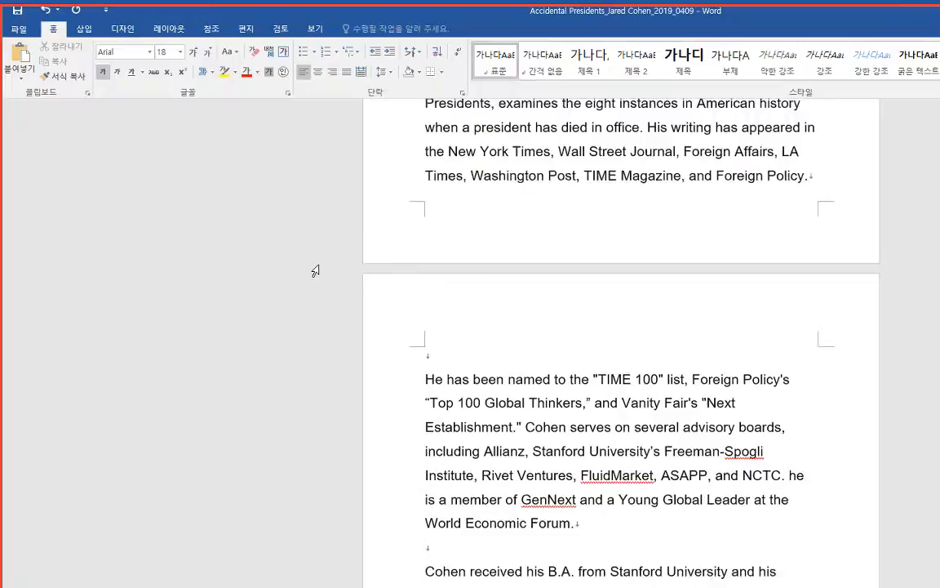
pyautogui.scroll(-3)
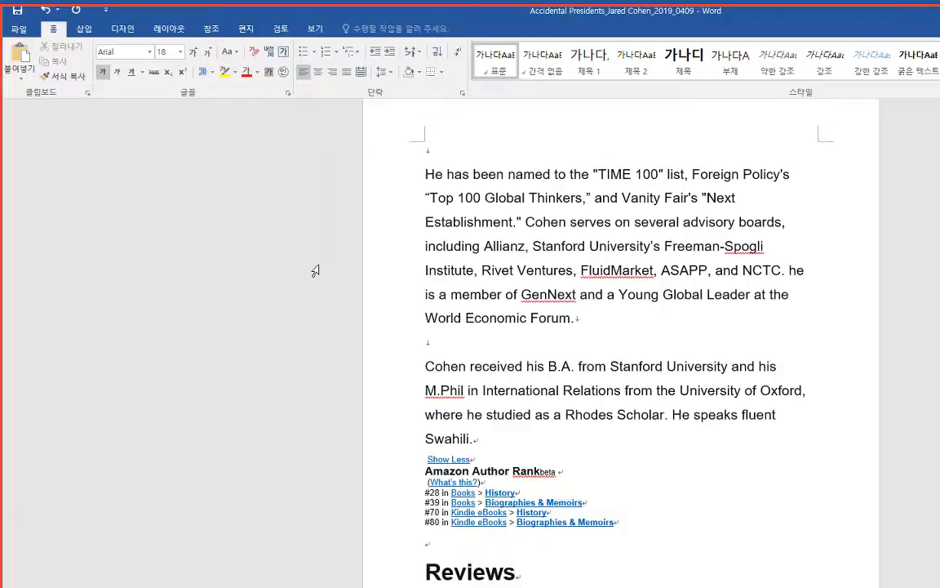
pyautogui.scroll(-3)
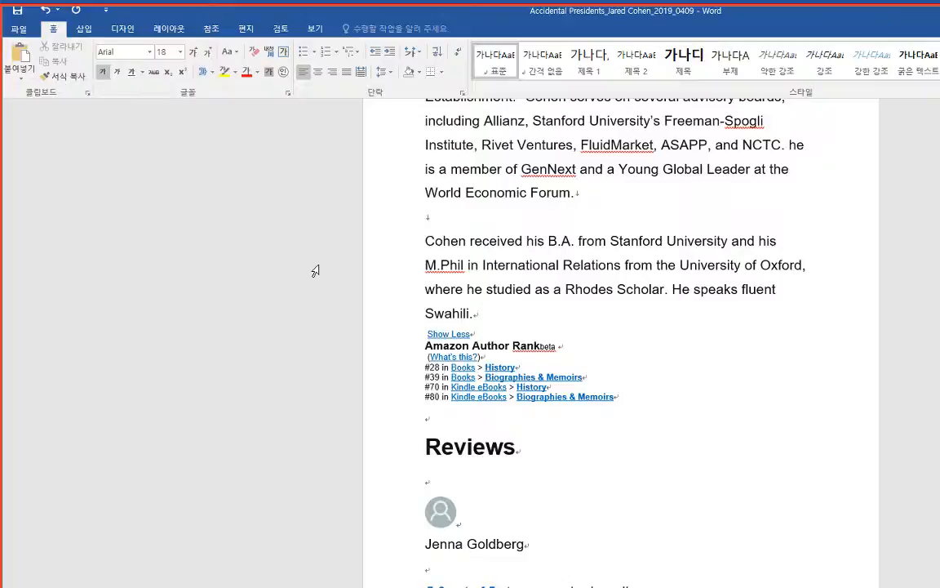
pyautogui.scroll(-3)
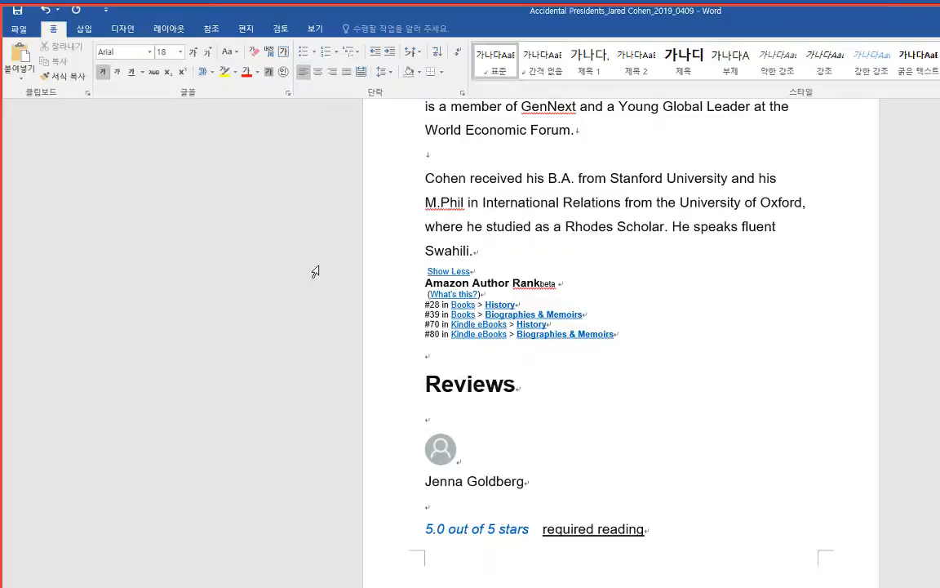
pyautogui.scroll(-3)
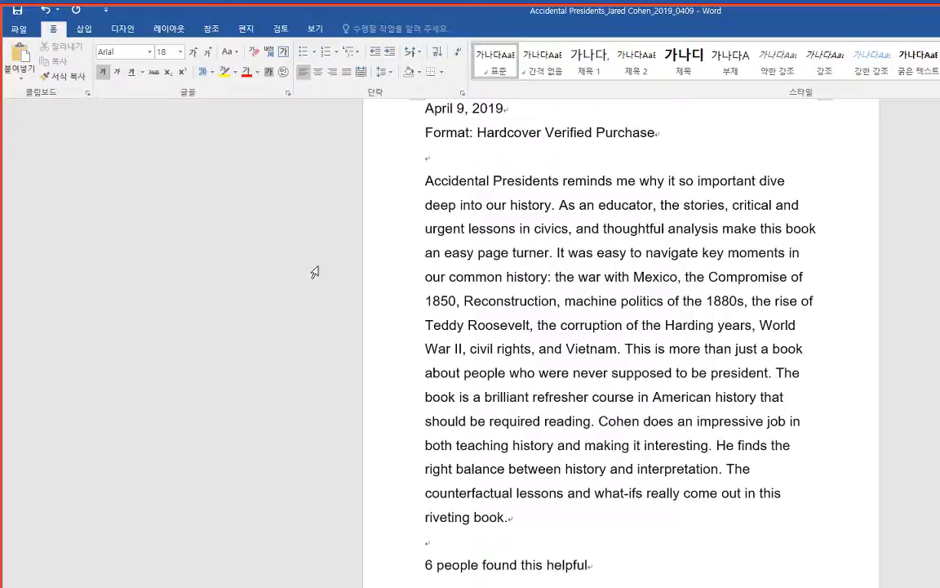
pyautogui.scroll(-3)
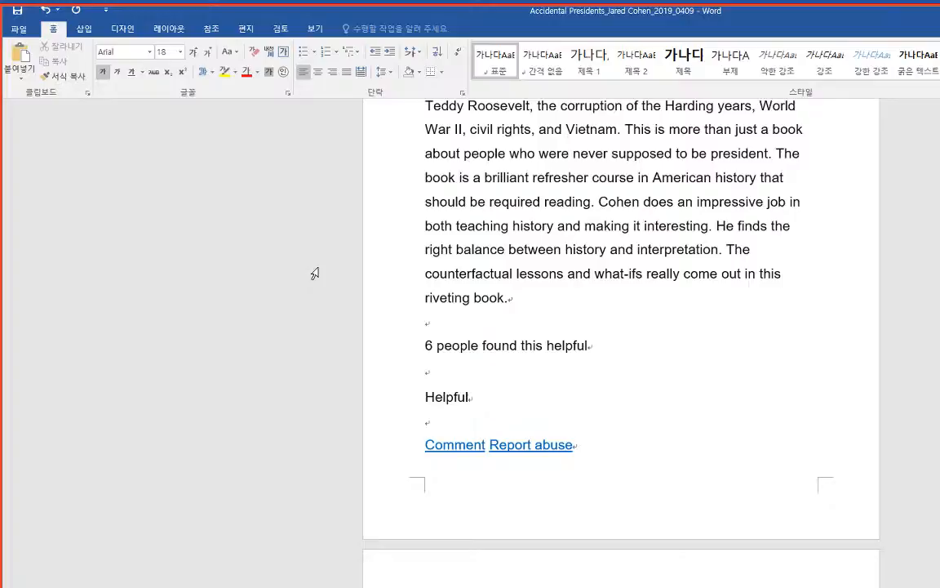
pyautogui.scroll(-3)
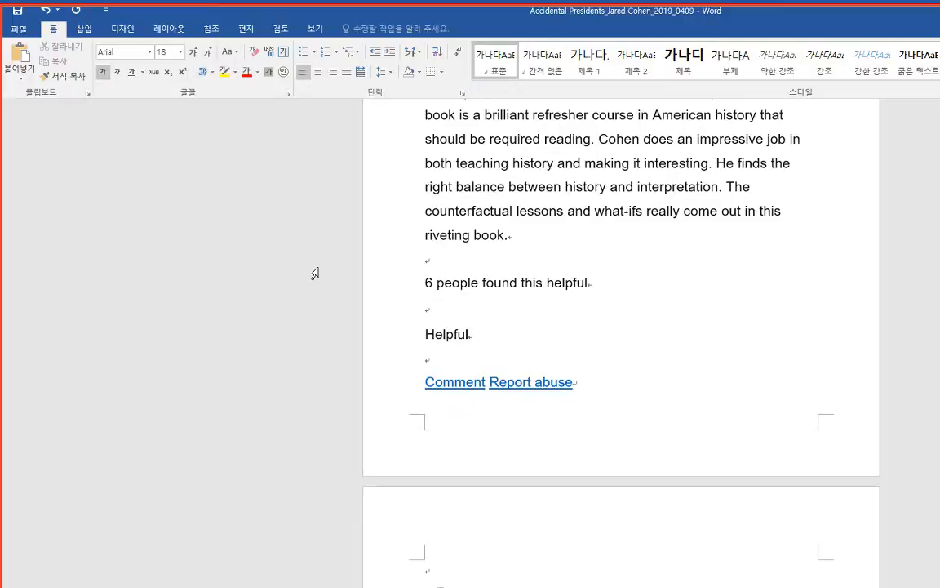
pyautogui.scroll(-3)
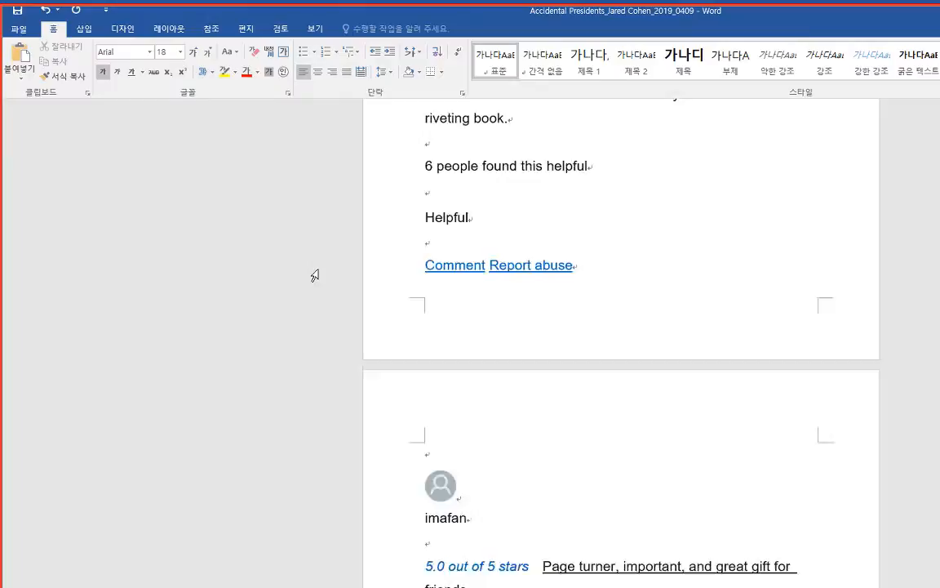
pyautogui.scroll(-3)
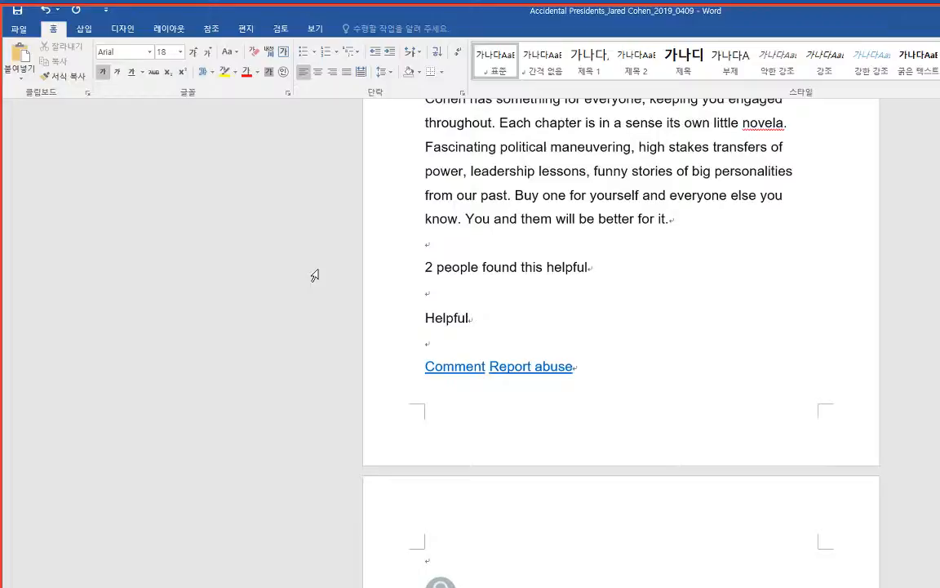
pyautogui.scroll(-3)
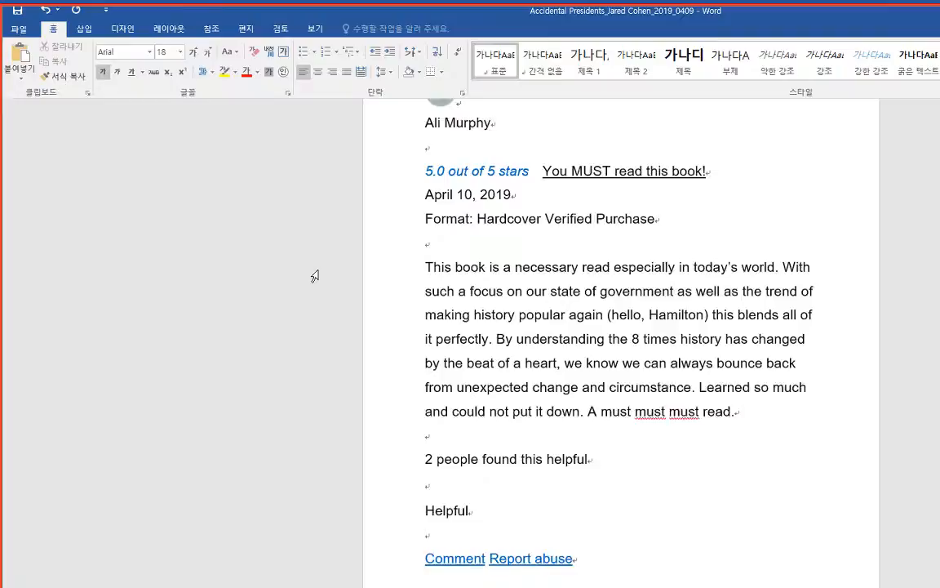
pyautogui.scroll(-3)
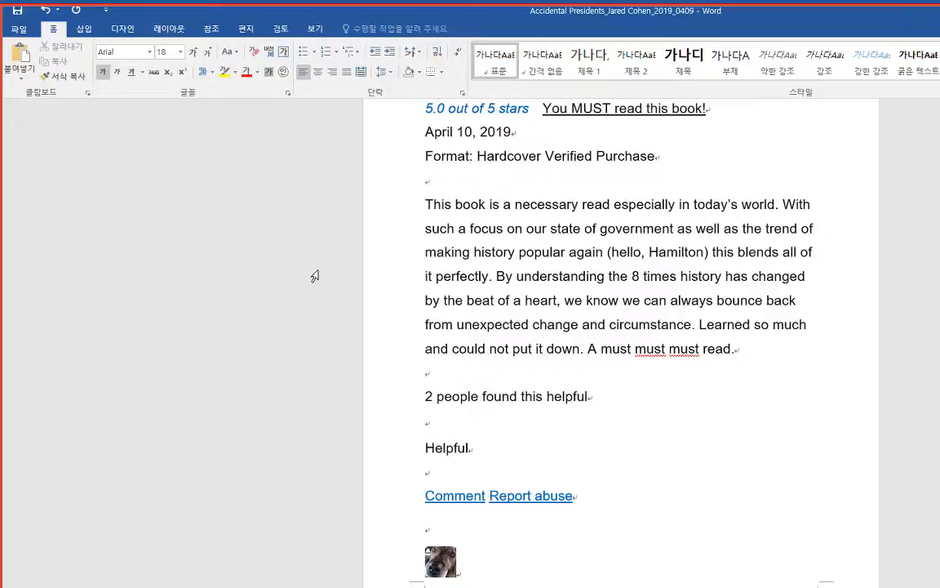
pyautogui.scroll(-3)
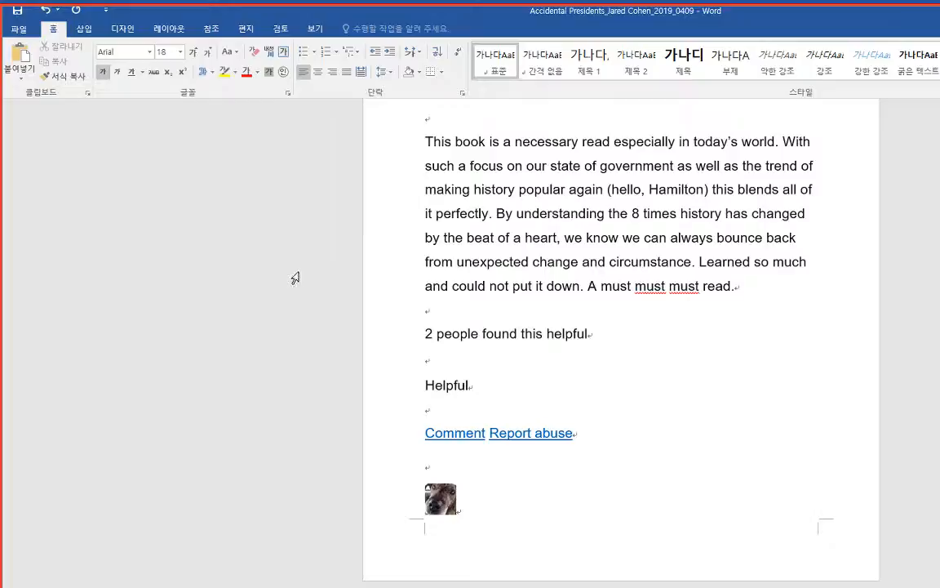
pyautogui.moveTo(594, 305)
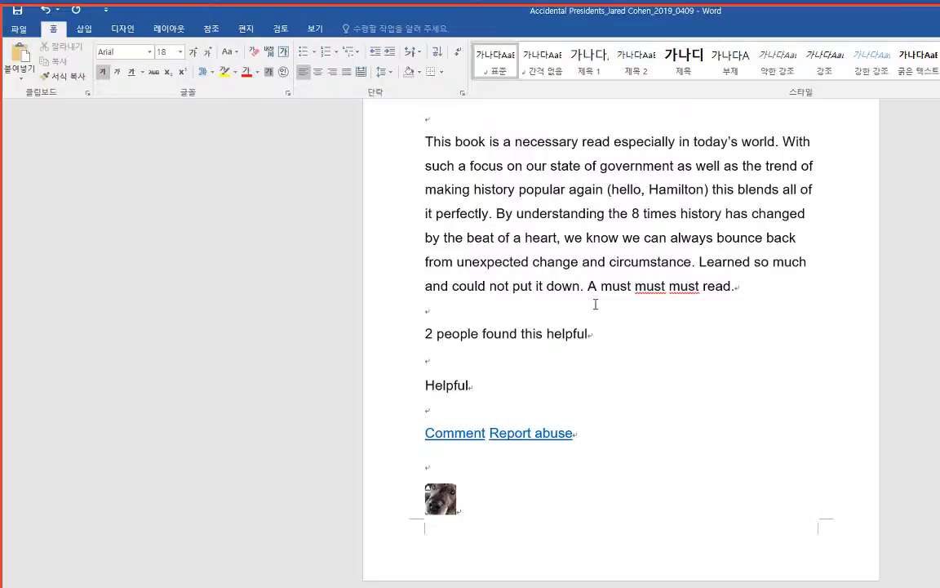
pyautogui.scroll(-3)
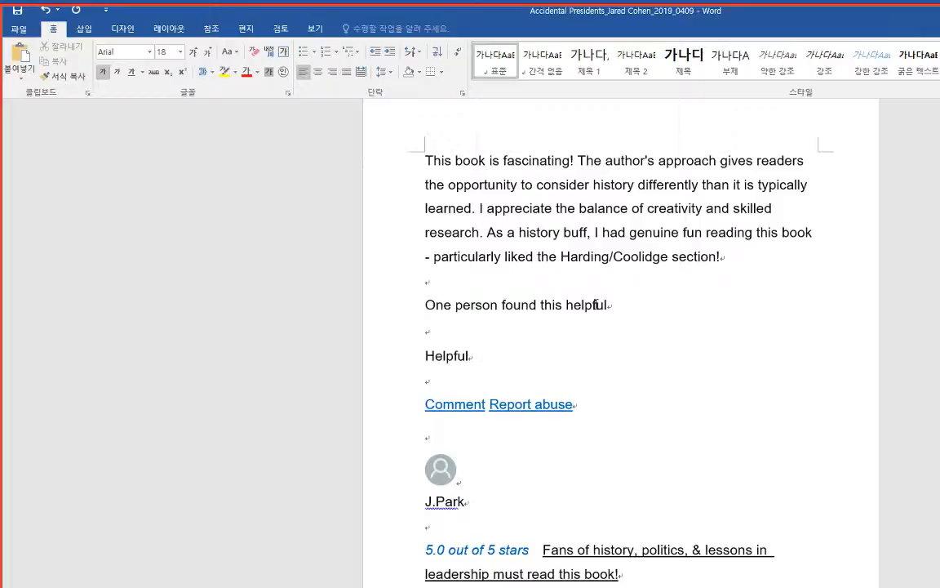
pyautogui.scroll(-3)
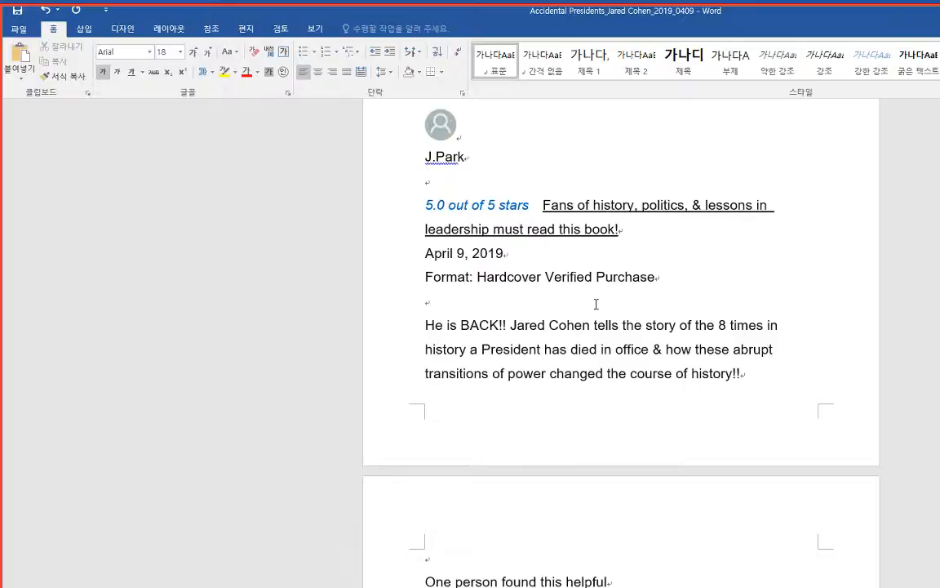
pyautogui.scroll(-3)
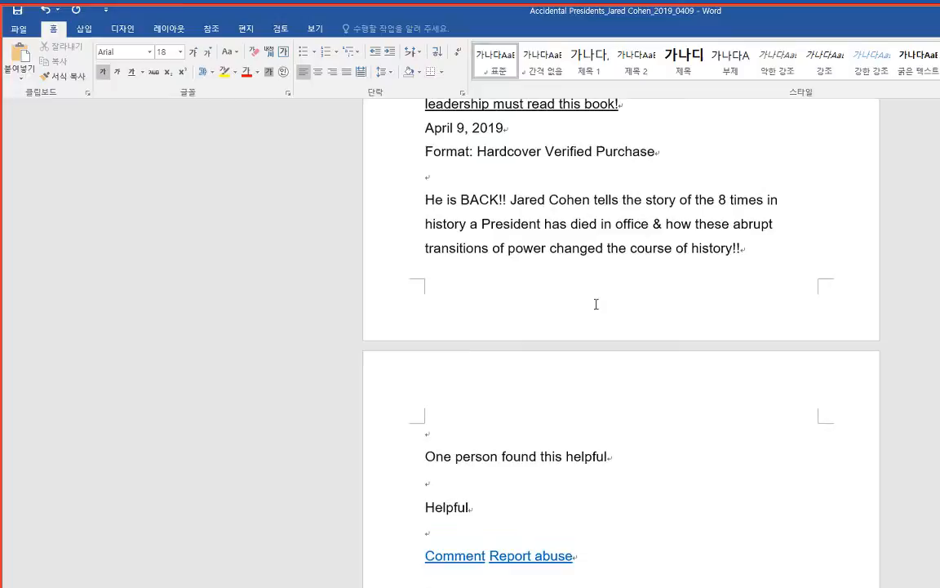
pyautogui.scroll(3)
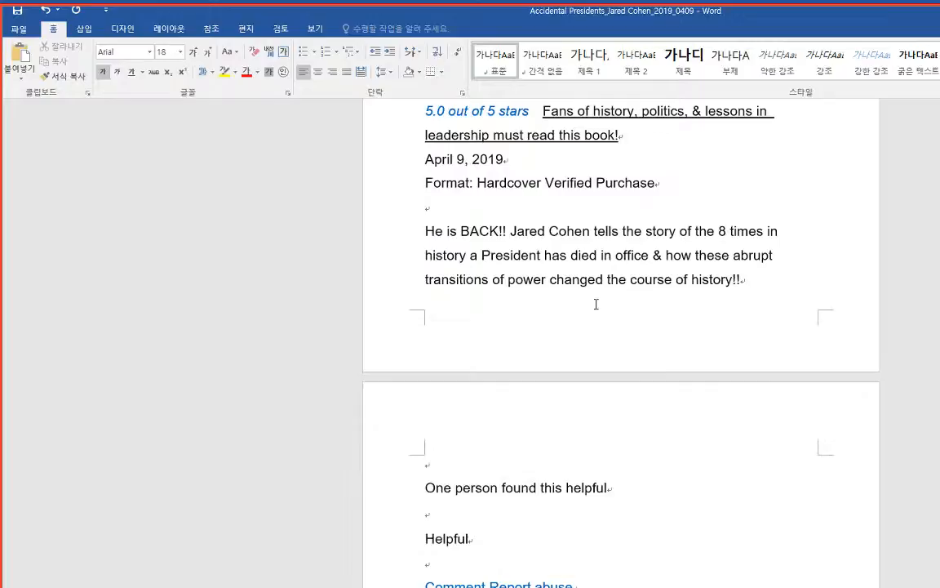
pyautogui.scroll(-3)
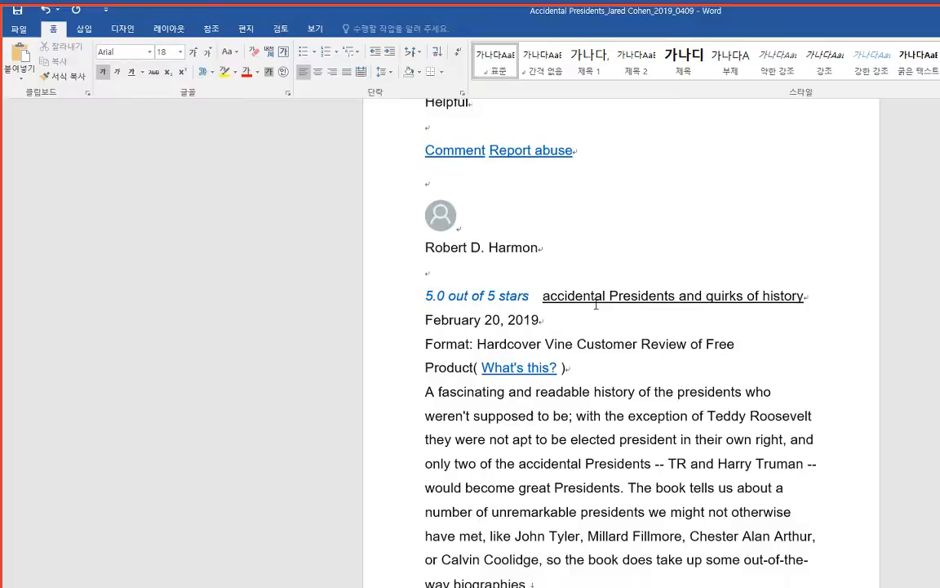
pyautogui.scroll(-3)
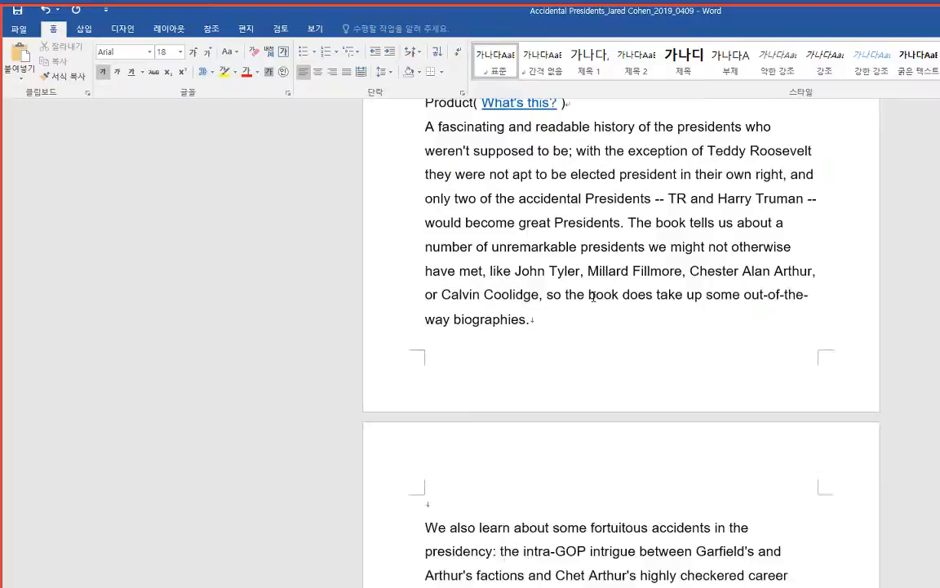
pyautogui.scroll(-3)
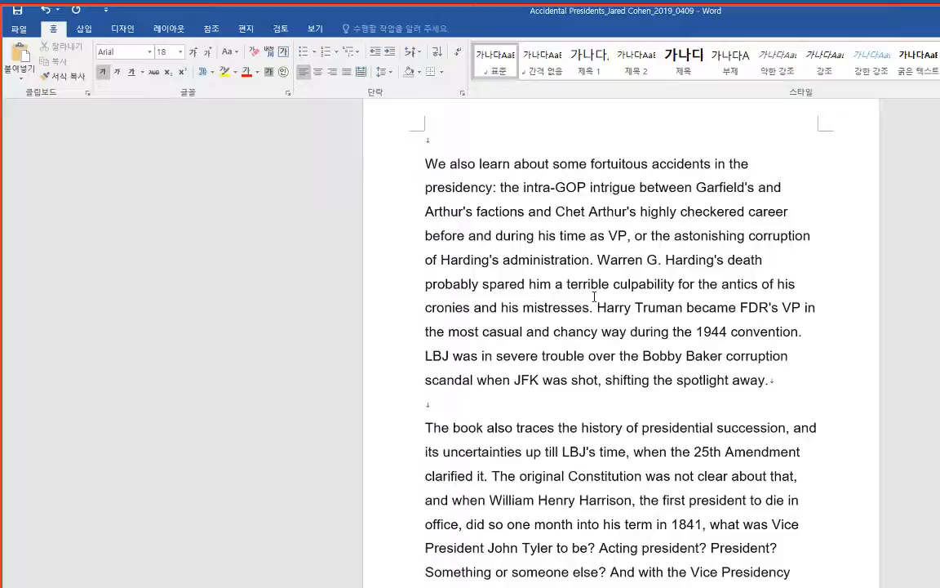
pyautogui.scroll(-3)
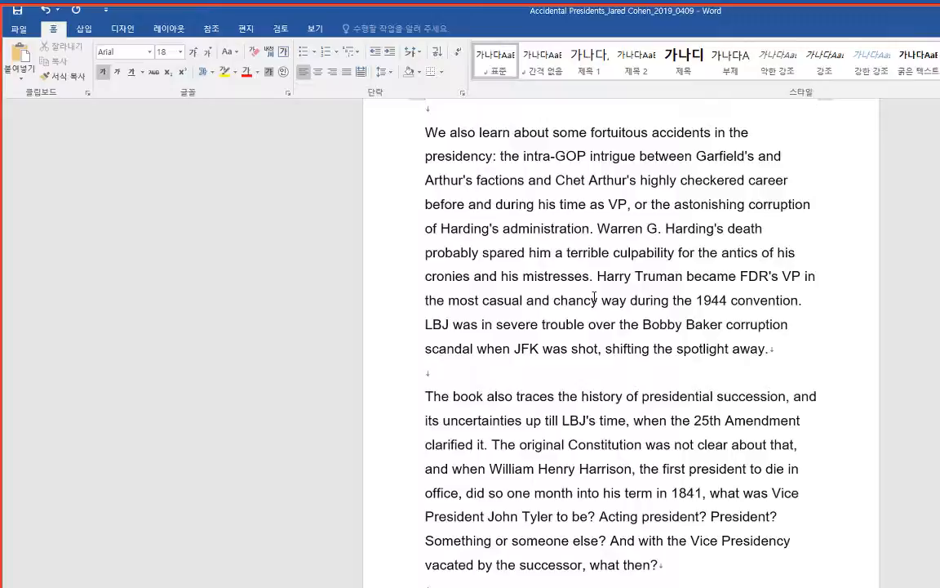
pyautogui.scroll(-3)
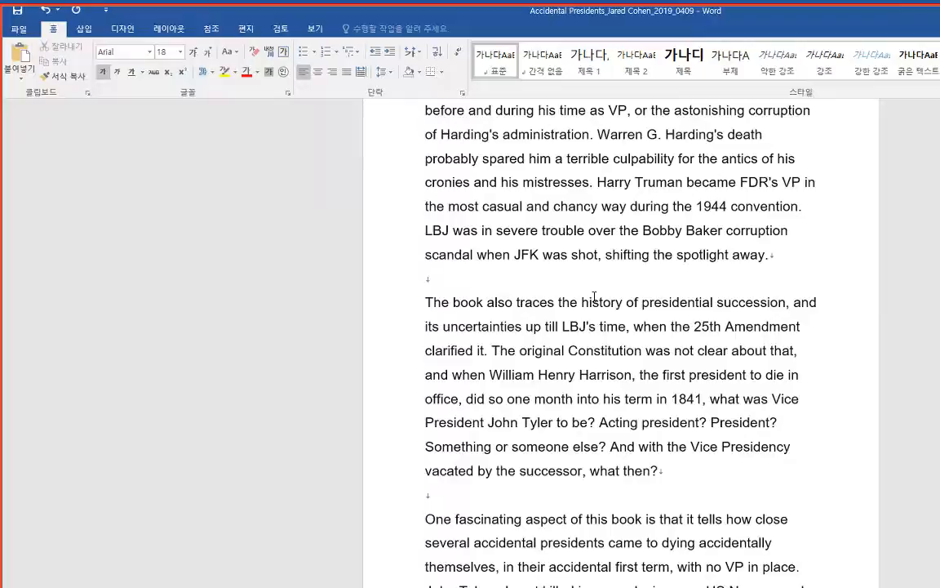
pyautogui.scroll(-3)
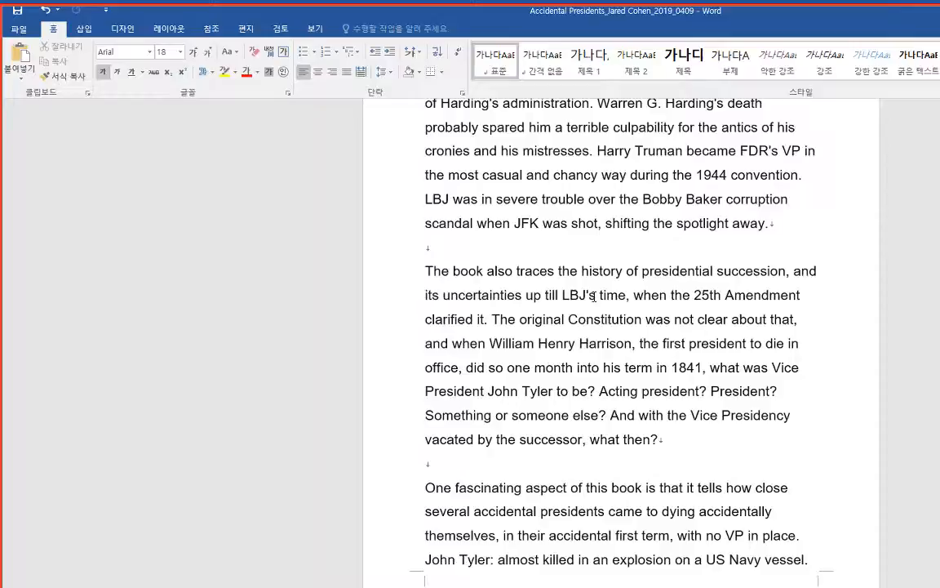
pyautogui.scroll(-3)
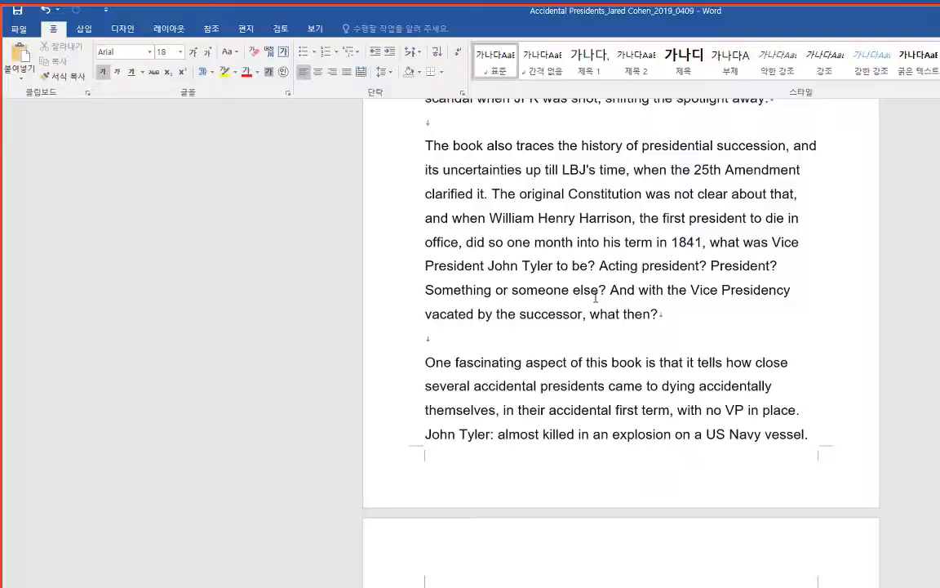
pyautogui.scroll(-3)
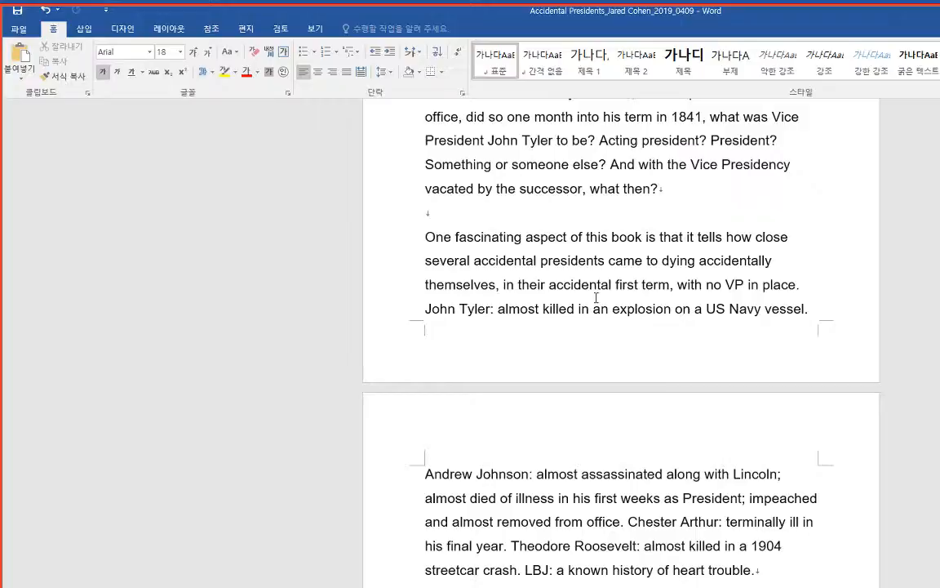
pyautogui.scroll(-3)
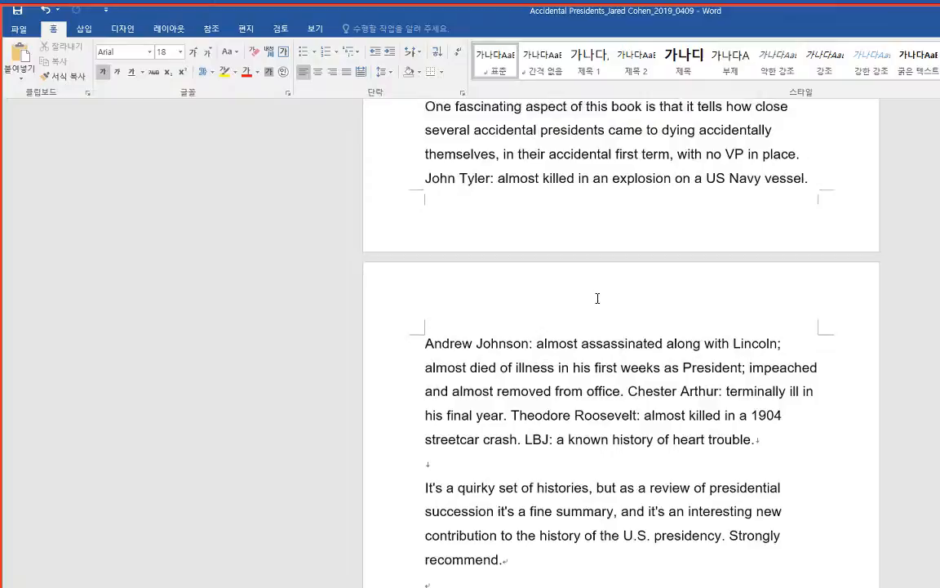
pyautogui.scroll(-3)
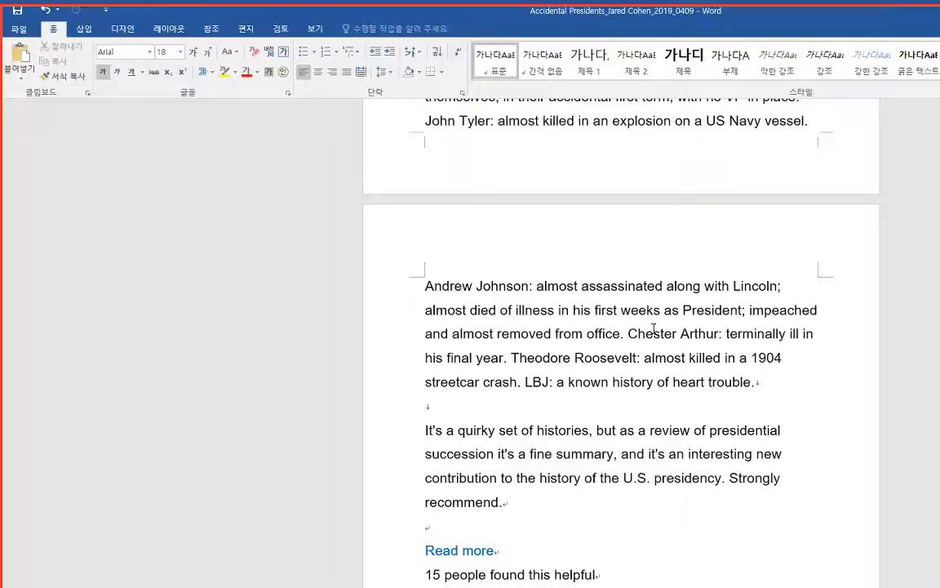
pyautogui.scroll(-3)
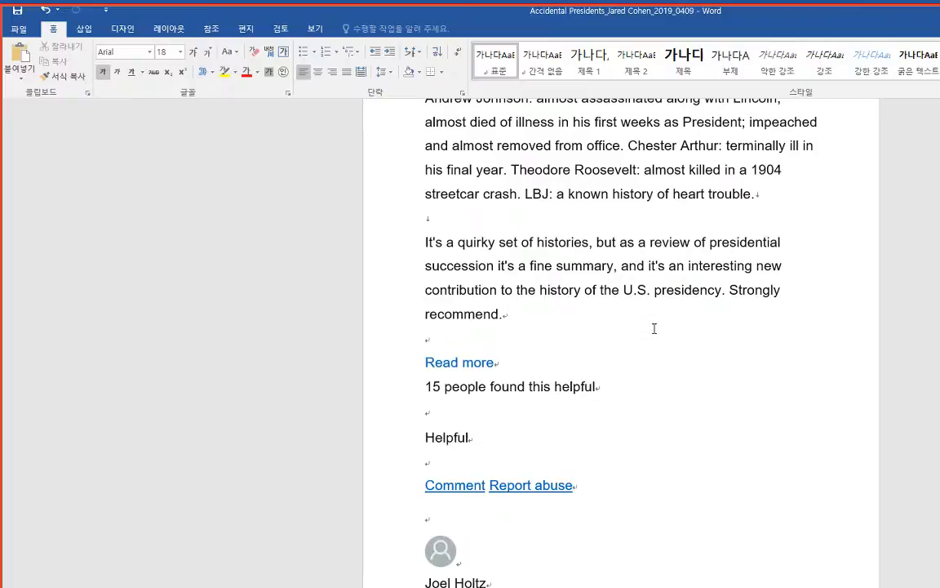
pyautogui.scroll(-3)
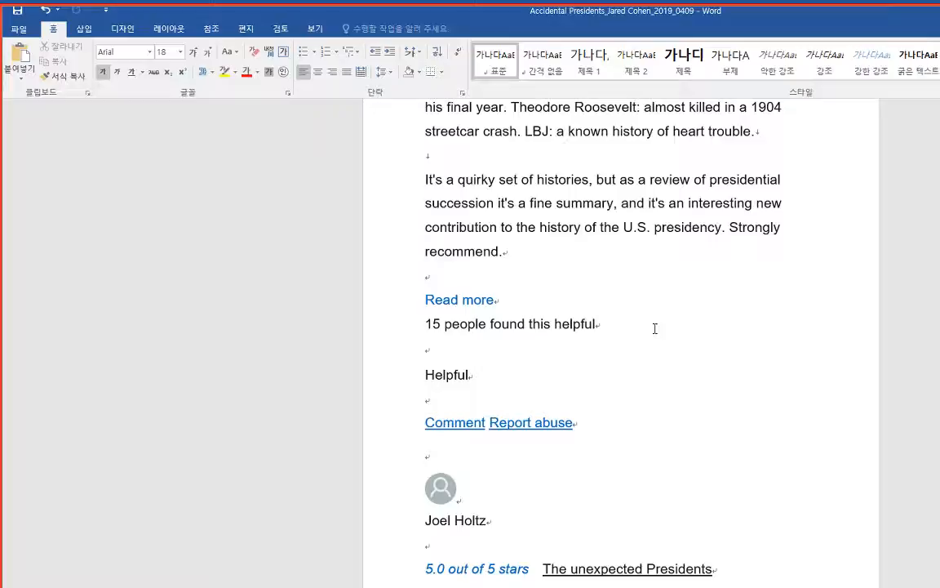
pyautogui.scroll(-3)
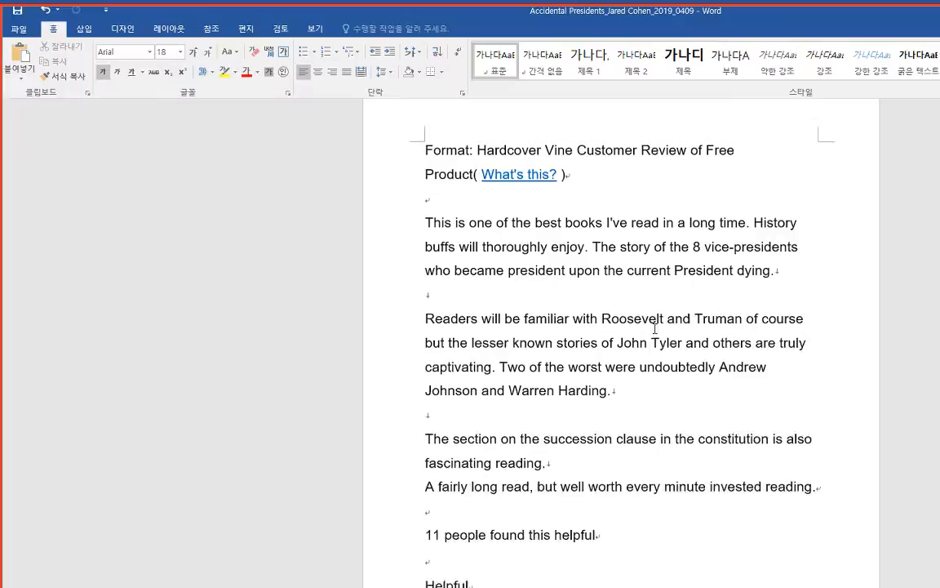
pyautogui.scroll(-3)
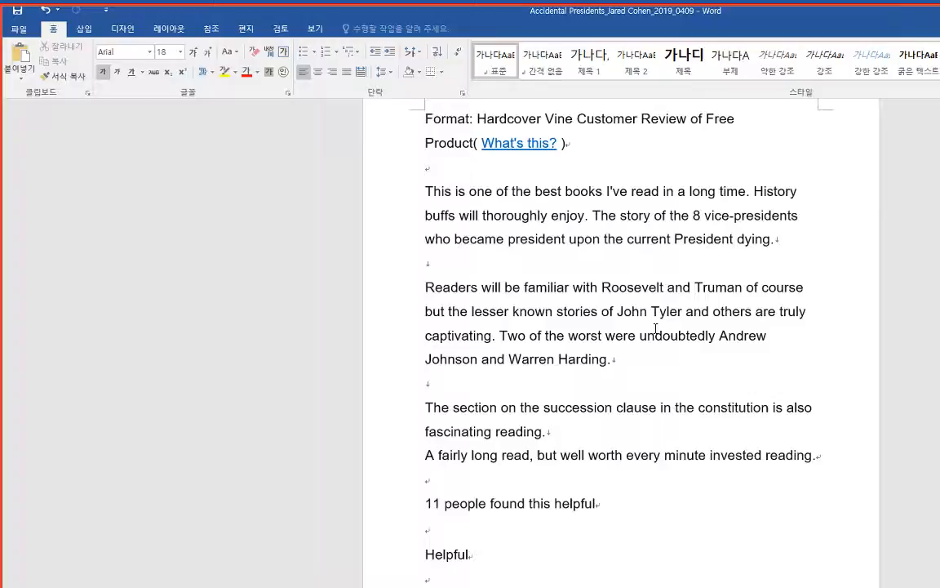
pyautogui.scroll(-3)
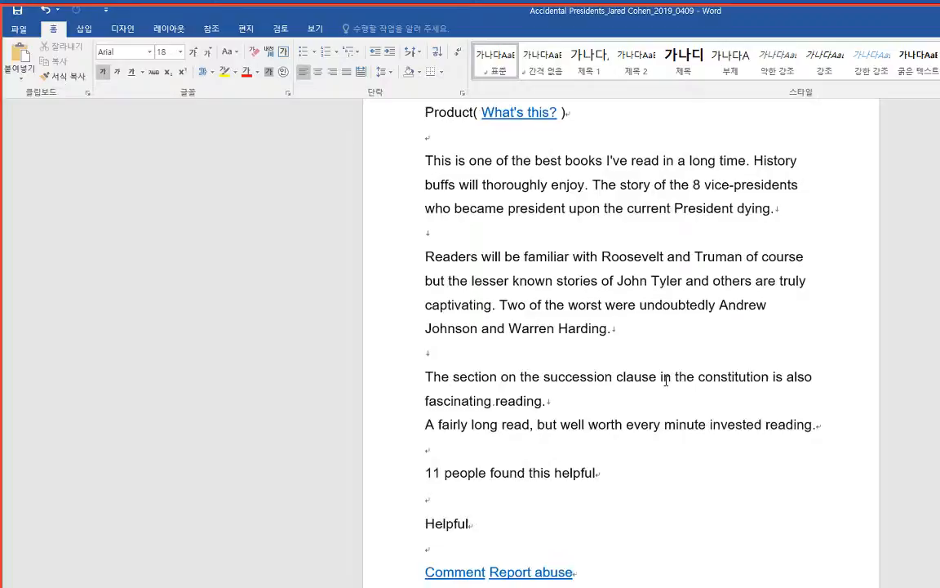
pyautogui.scroll(-3)
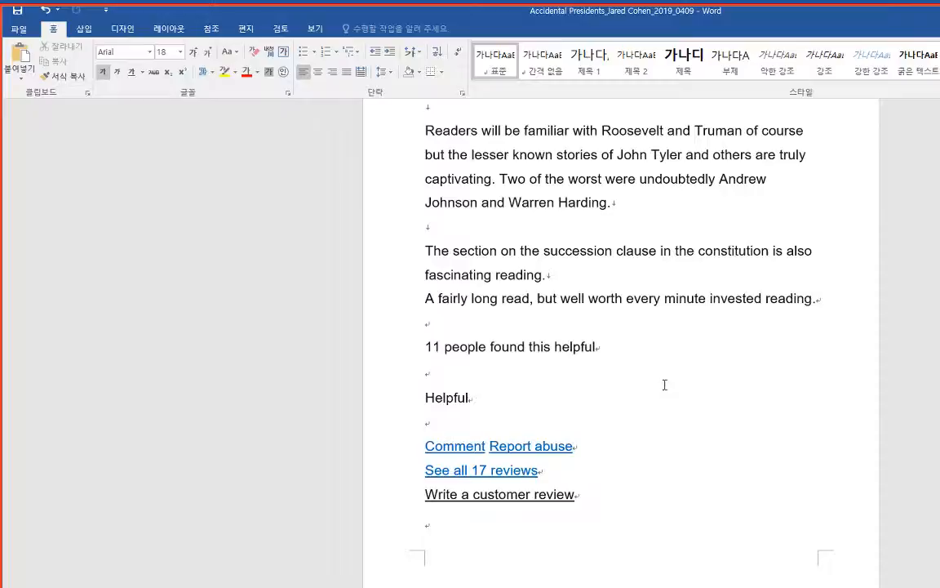